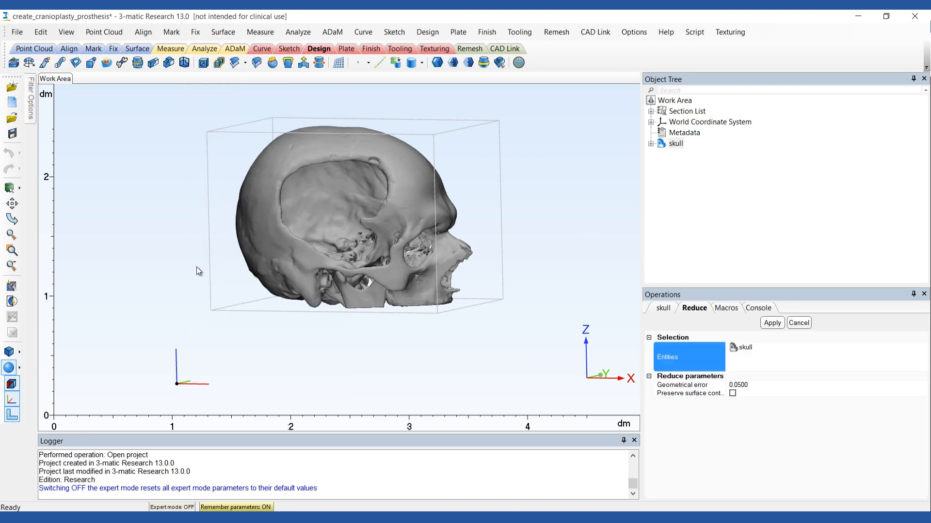
Step: Reduce and then smooth the skull mesh with the Fix tools
click(771, 323)
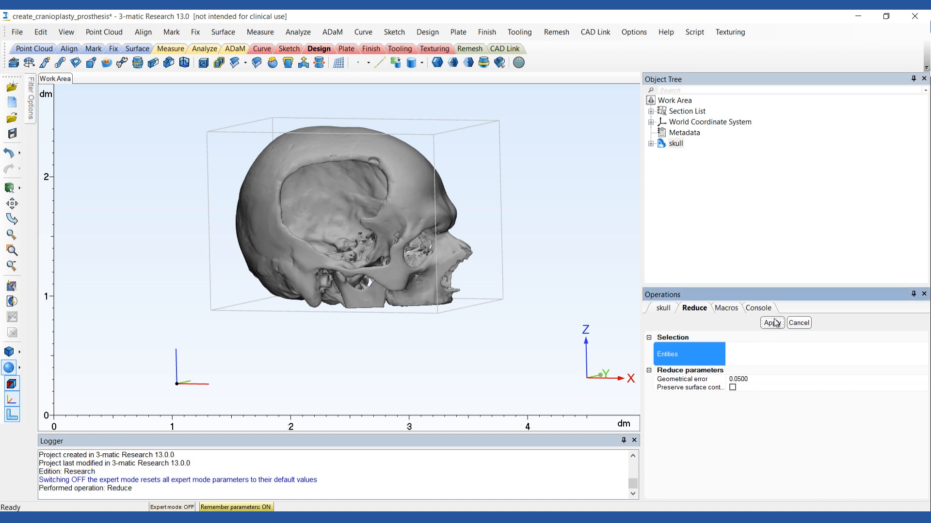
click(195, 31)
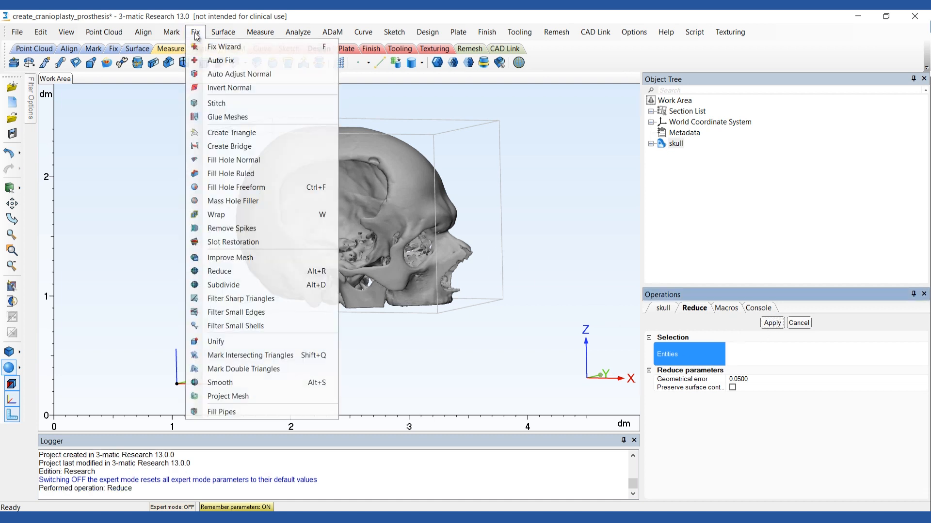
click(220, 382)
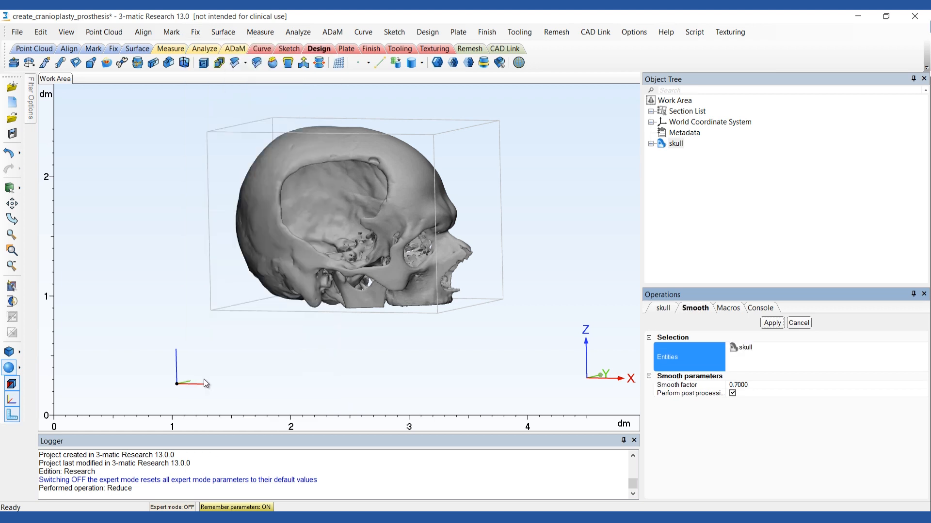
click(770, 323)
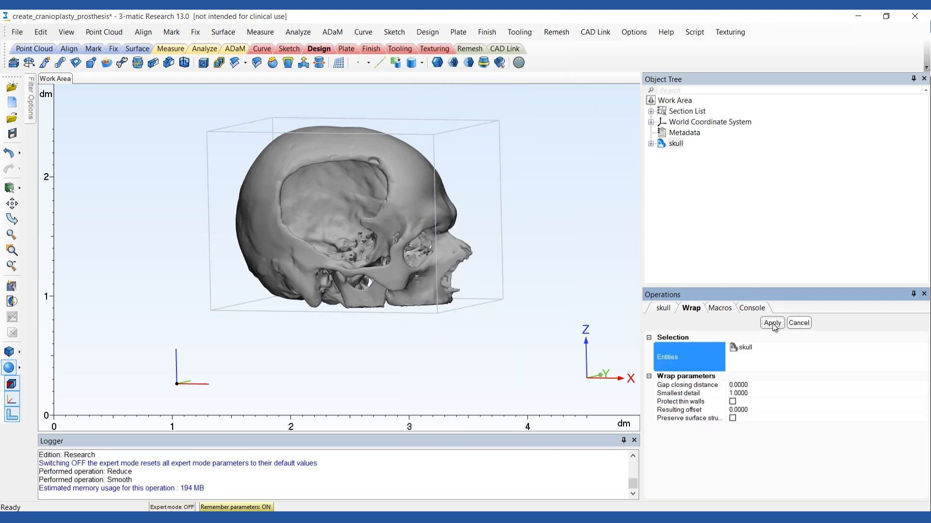
Step: Wrap the skull into skull_wrapped and hide the original skull in the Object Tree
click(771, 322)
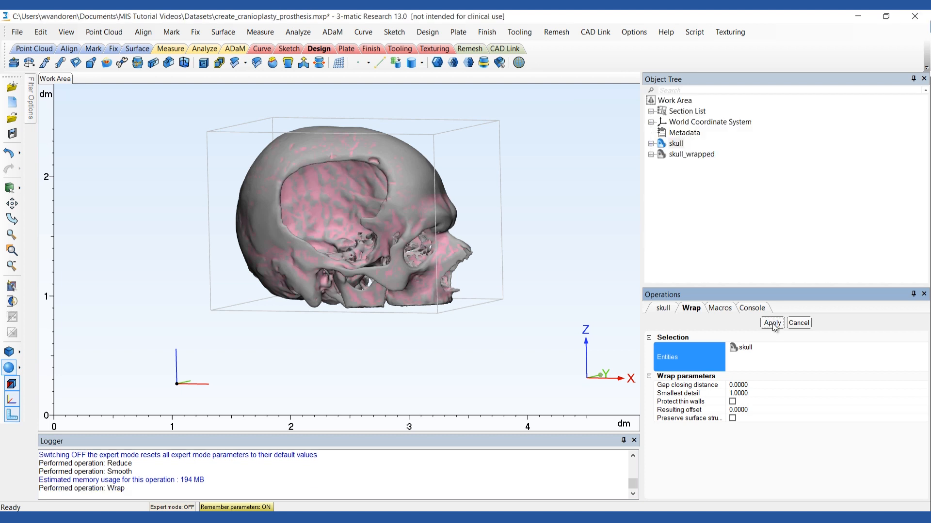
right_click(674, 143)
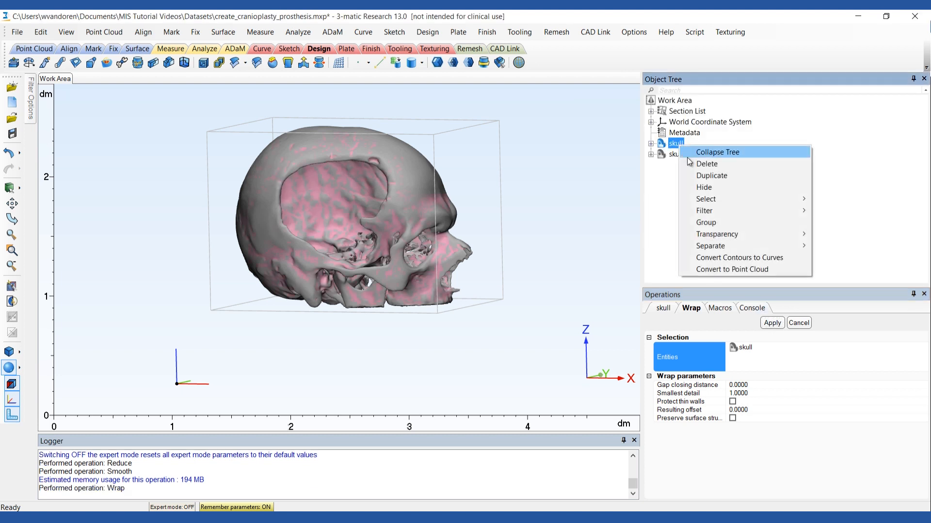
click(703, 187)
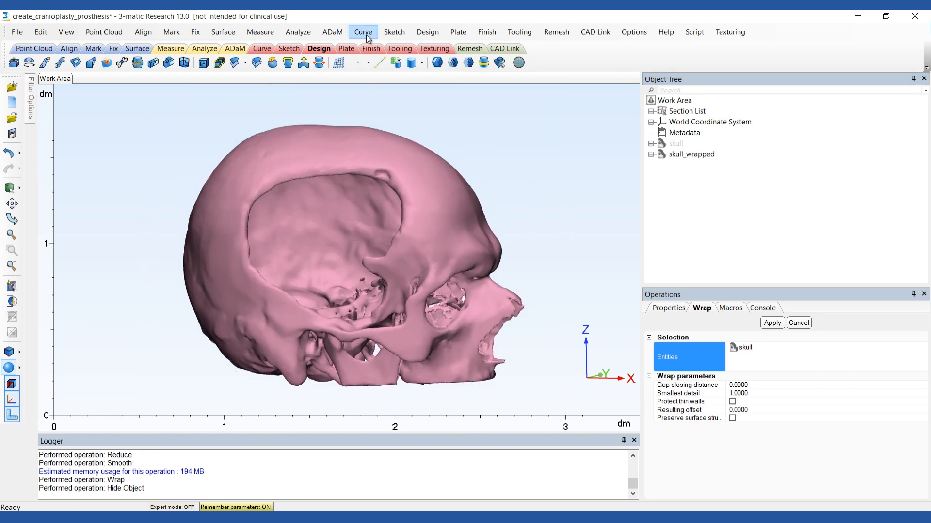
Step: Trace curve points on skull_wrapped along the defect rim, nearly back to the start point
click(362, 32)
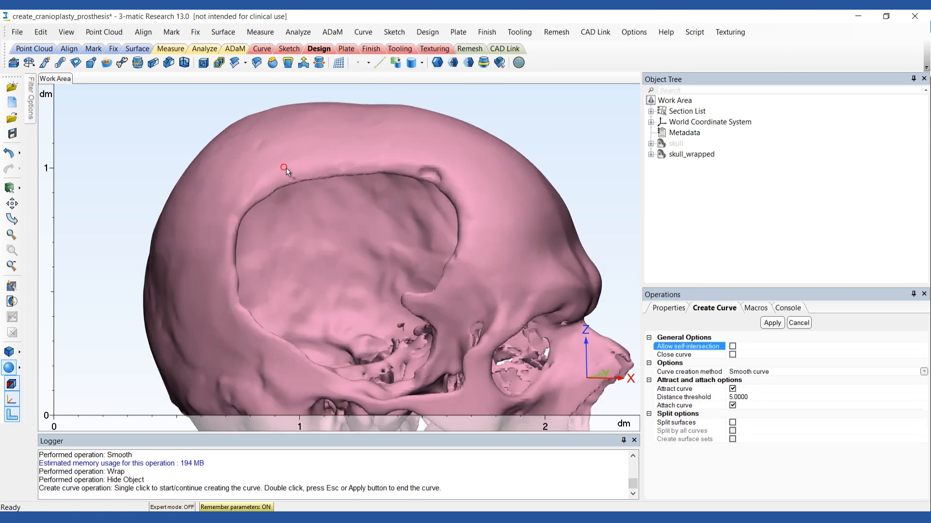
click(307, 165)
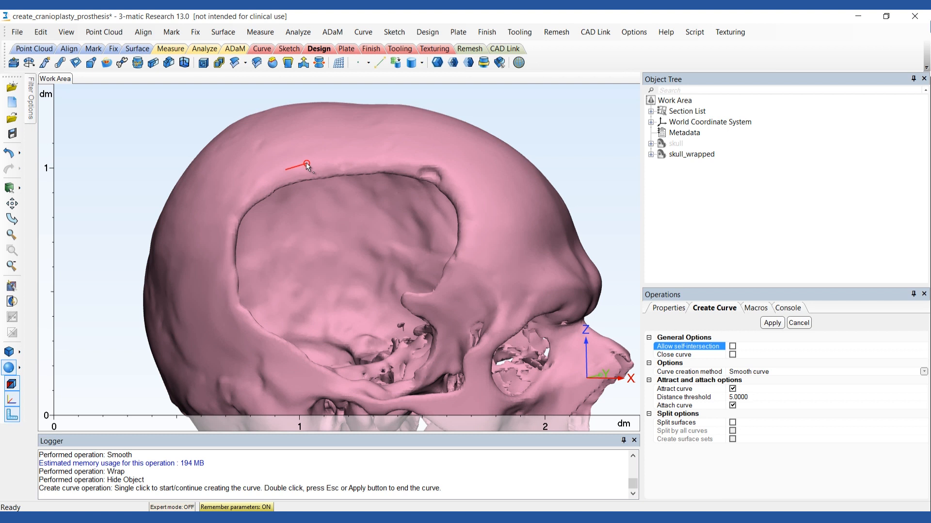
click(403, 159)
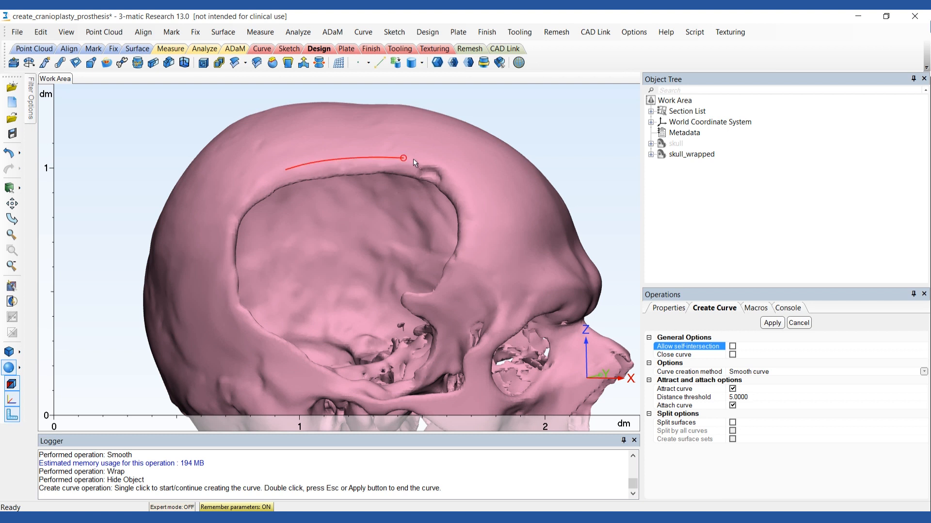
click(475, 215)
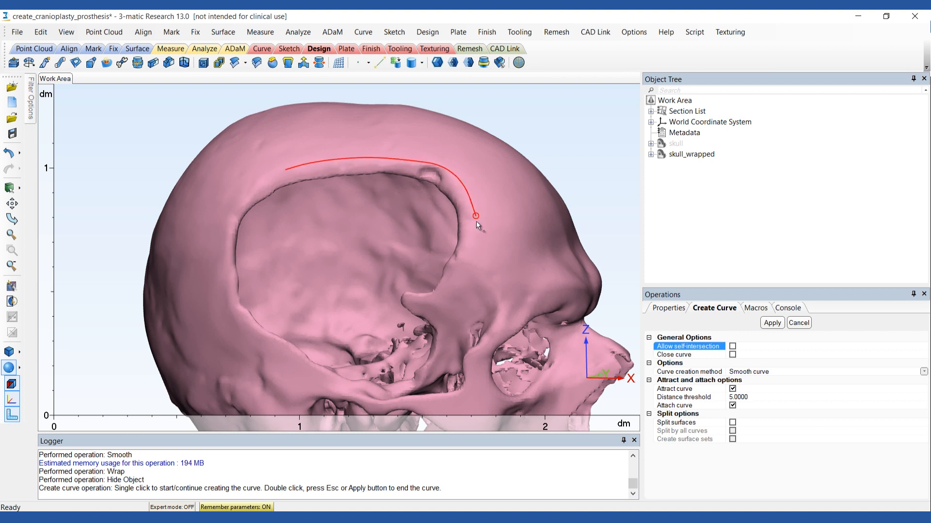
click(445, 307)
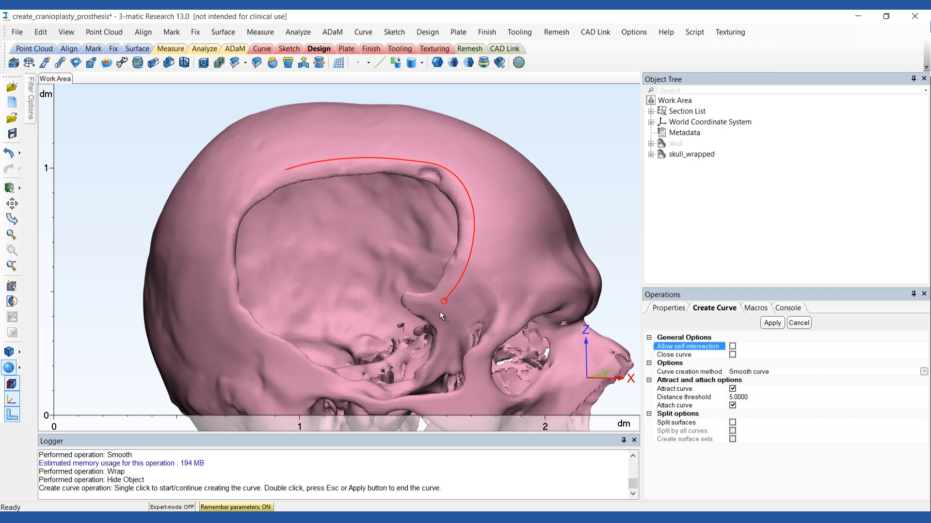
click(438, 371)
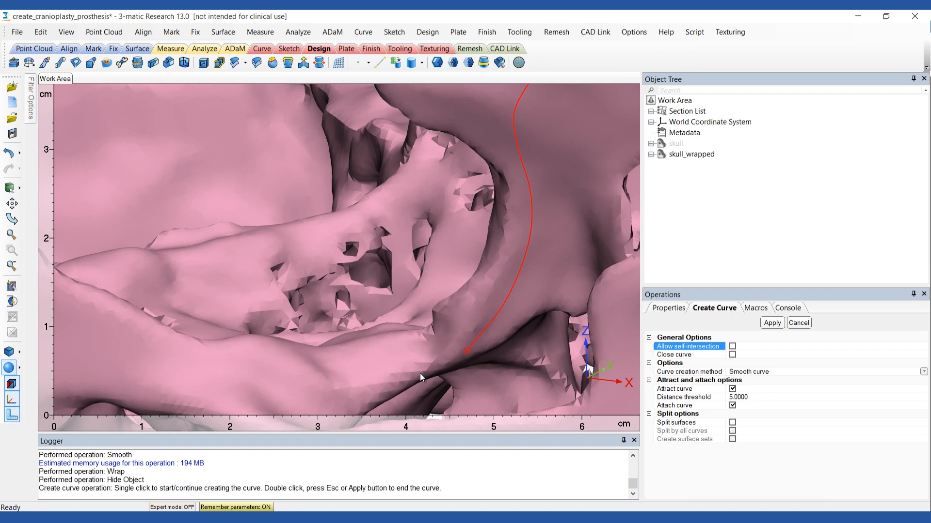
click(218, 396)
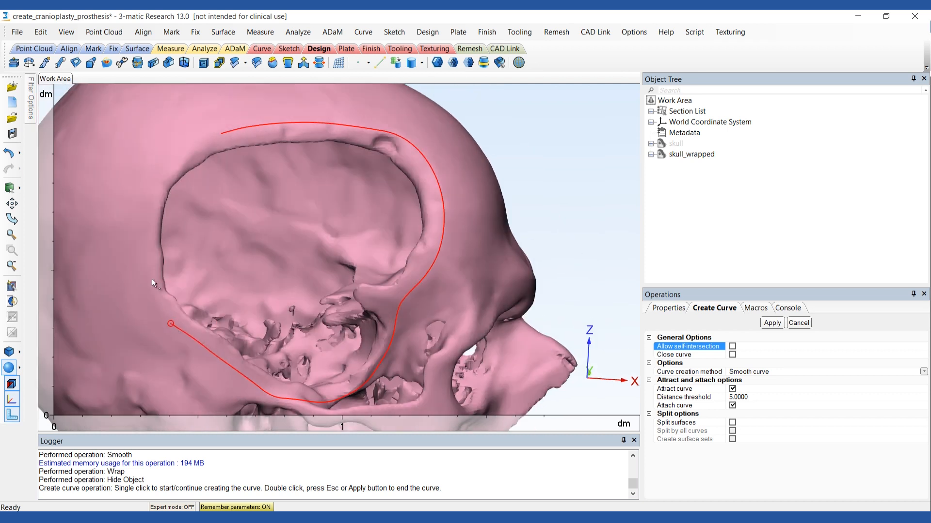
click(148, 212)
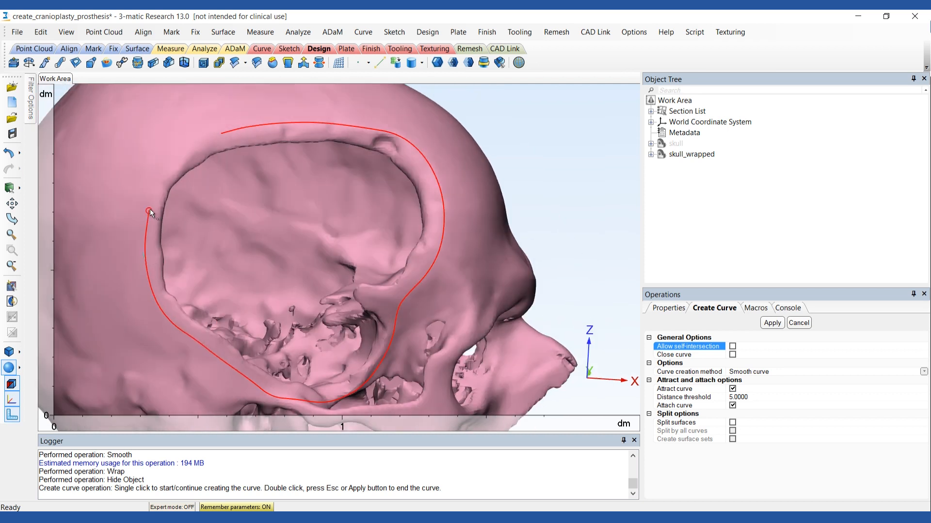
click(193, 143)
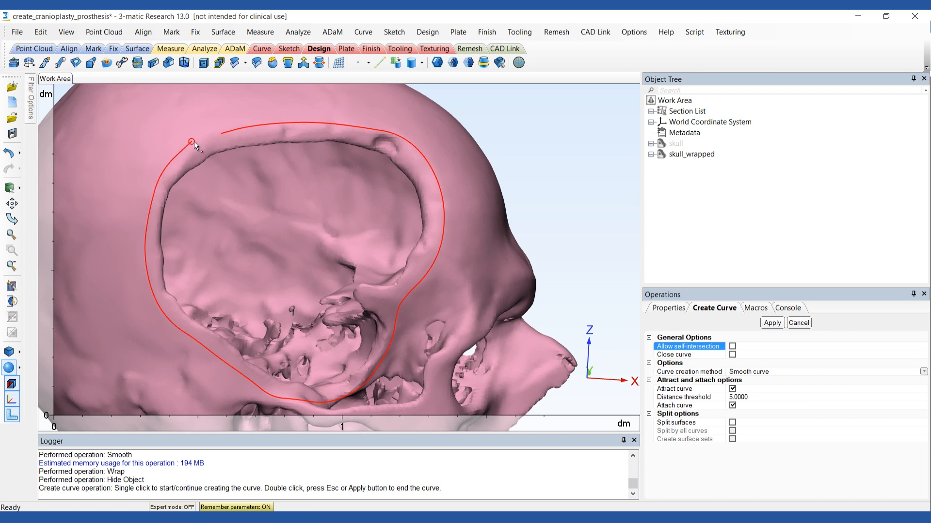
mouse_move(201, 104)
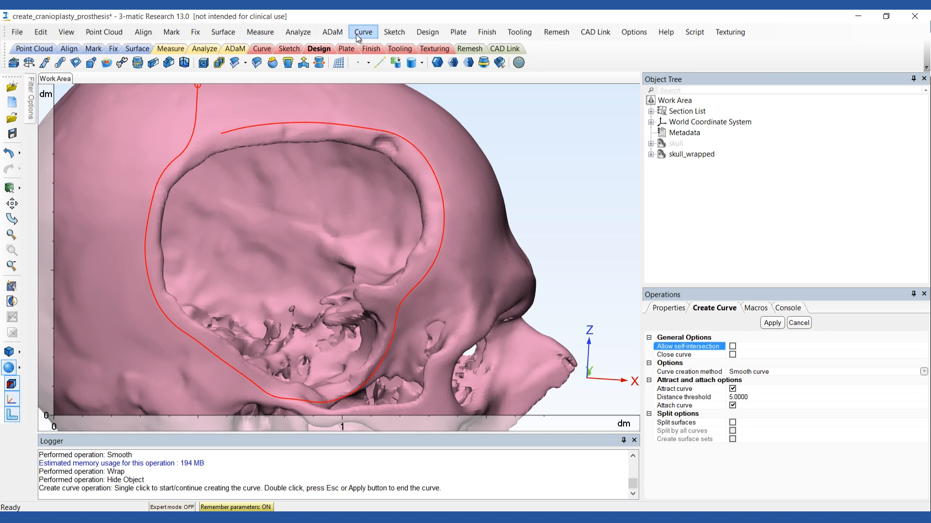
Step: Close the traced curve into a loop attached to skull_wrapped
click(362, 31)
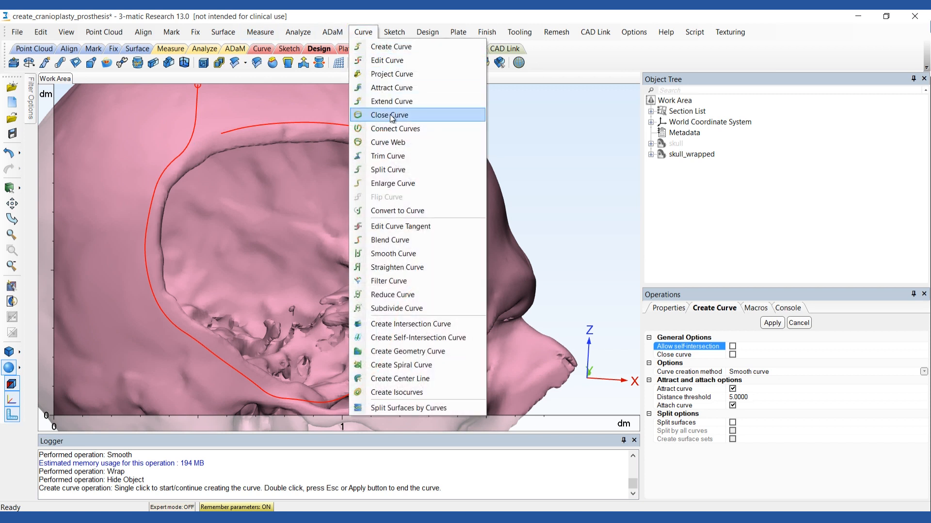
click(388, 114)
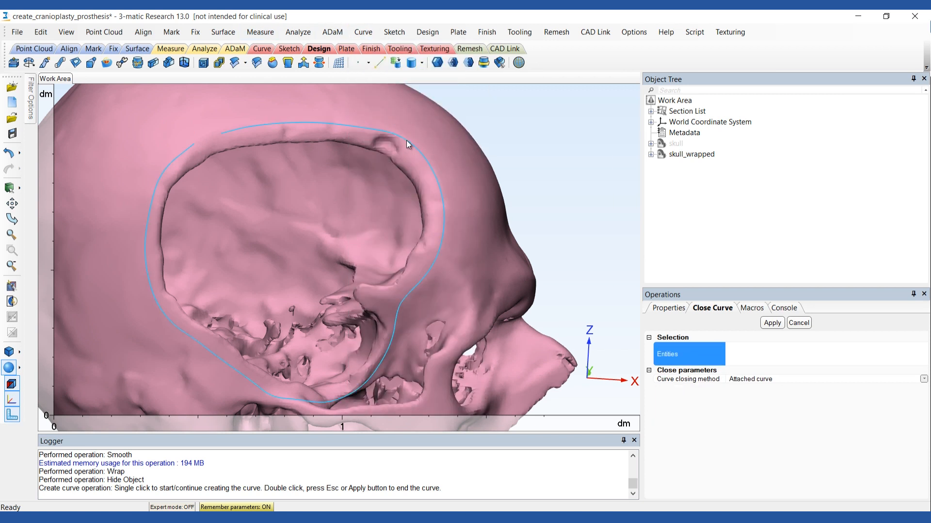
click(771, 322)
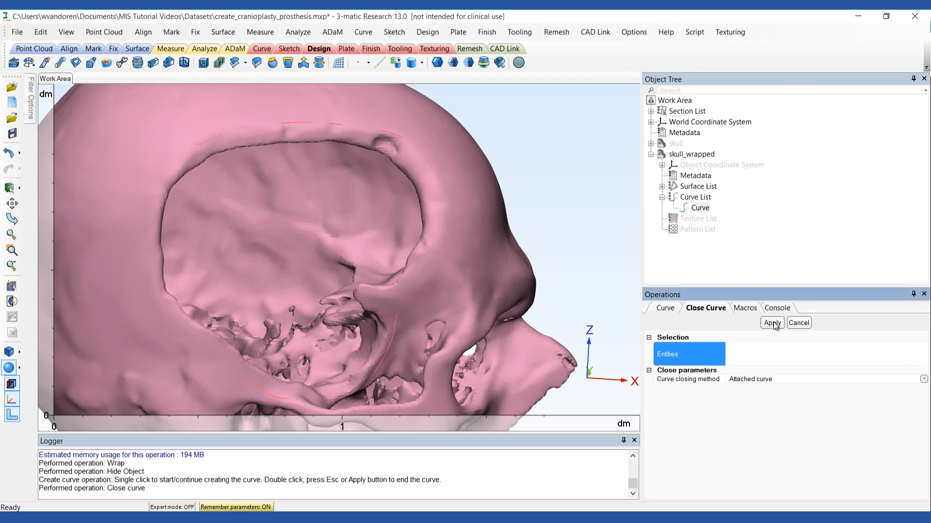
mouse_move(300, 41)
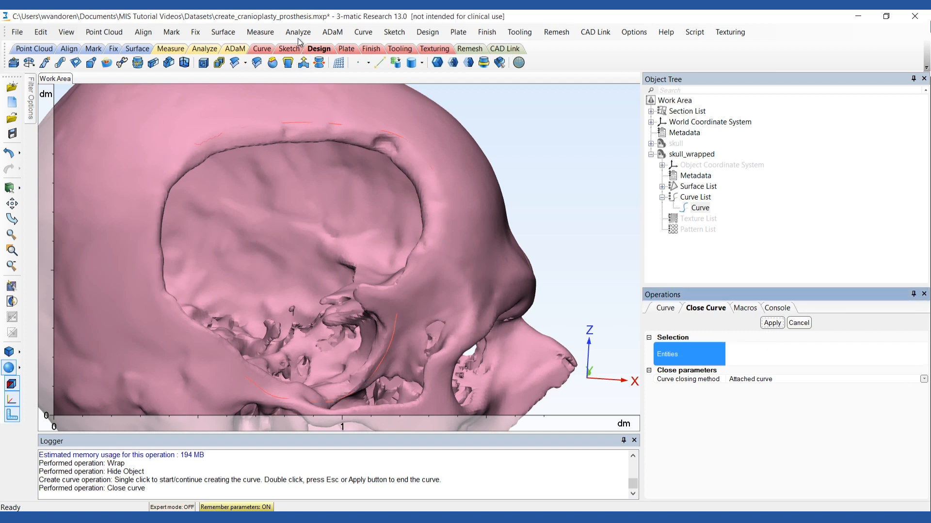
Step: Create a curvature analysis on skull_wrapped with its range set from -0.5 to 0.25
click(298, 31)
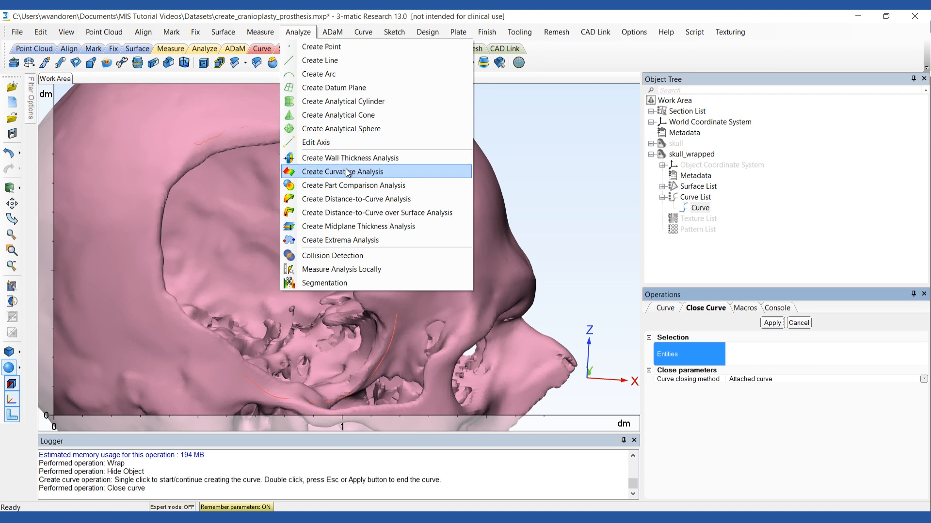
click(342, 172)
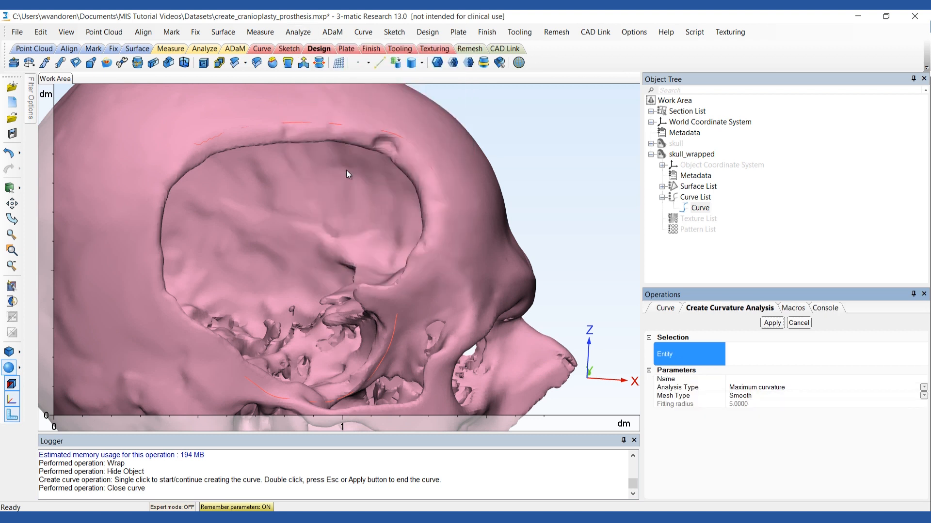
mouse_move(659, 160)
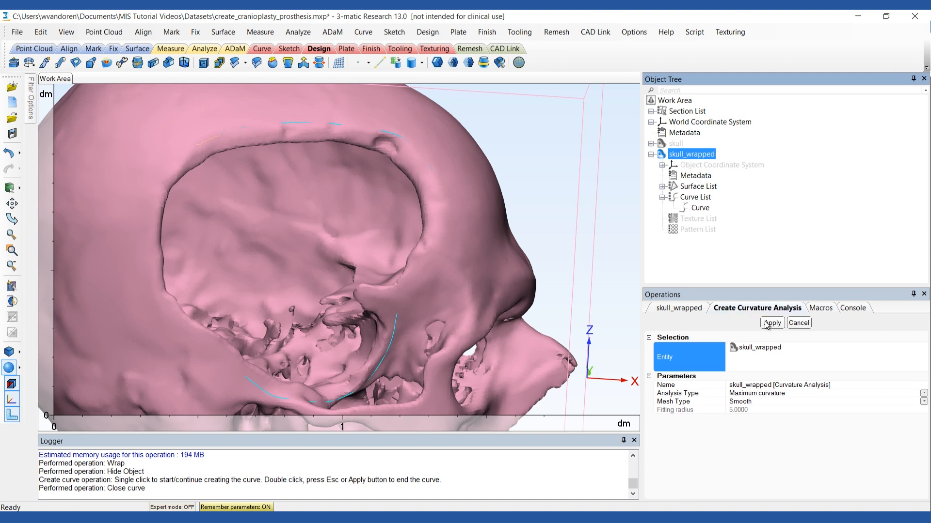
click(772, 323)
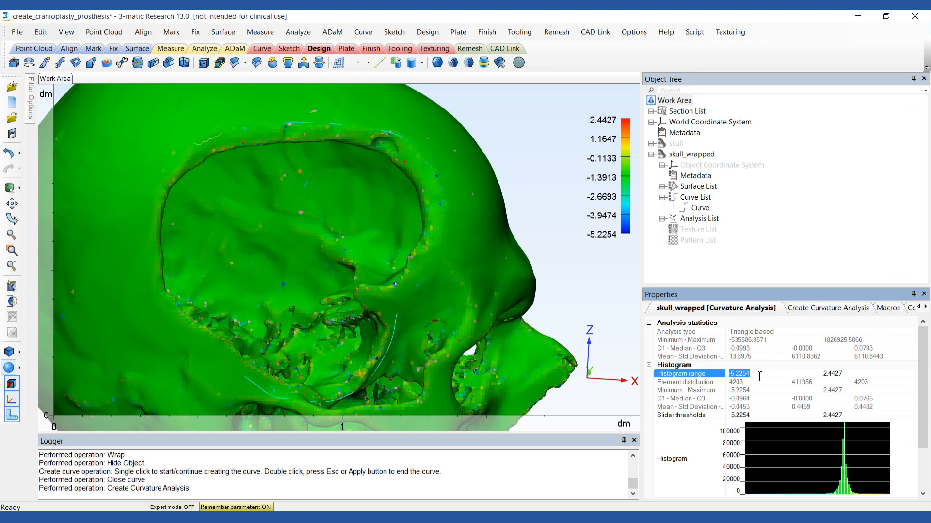
text(-0.5)
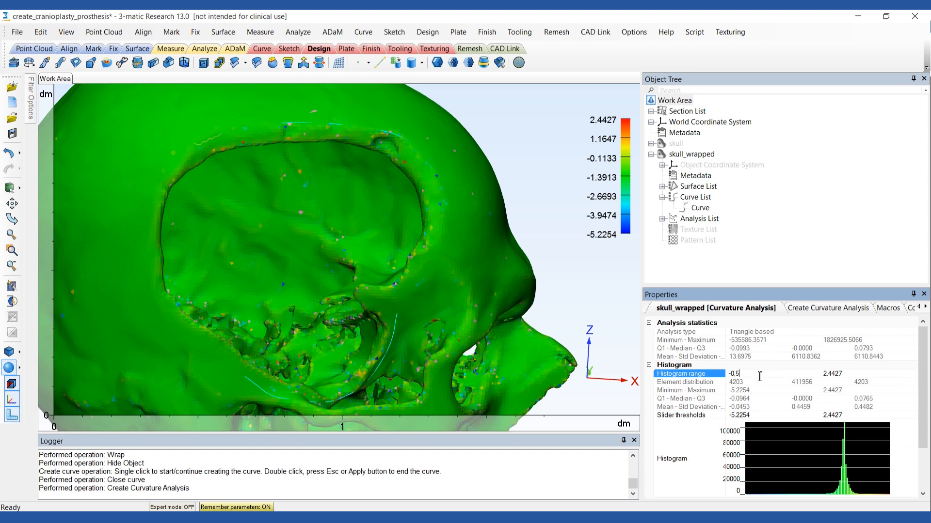
text(0.2500)
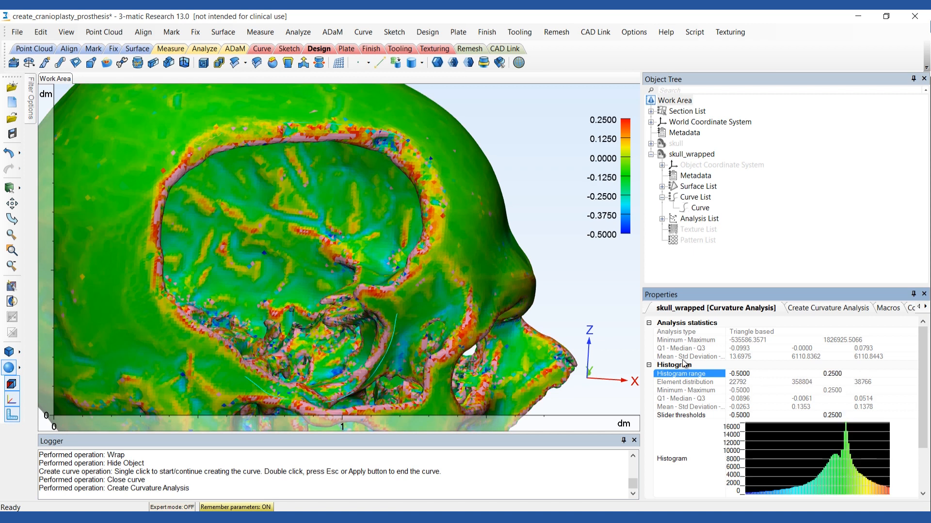
click(699, 207)
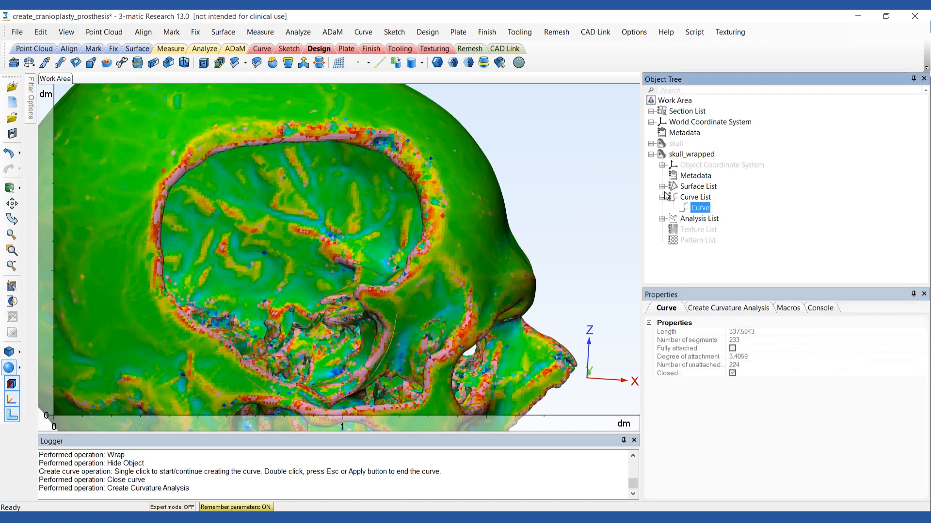
Step: Edit the defect outline curve to follow the curvature-highlighted rim and apply the edit
click(363, 31)
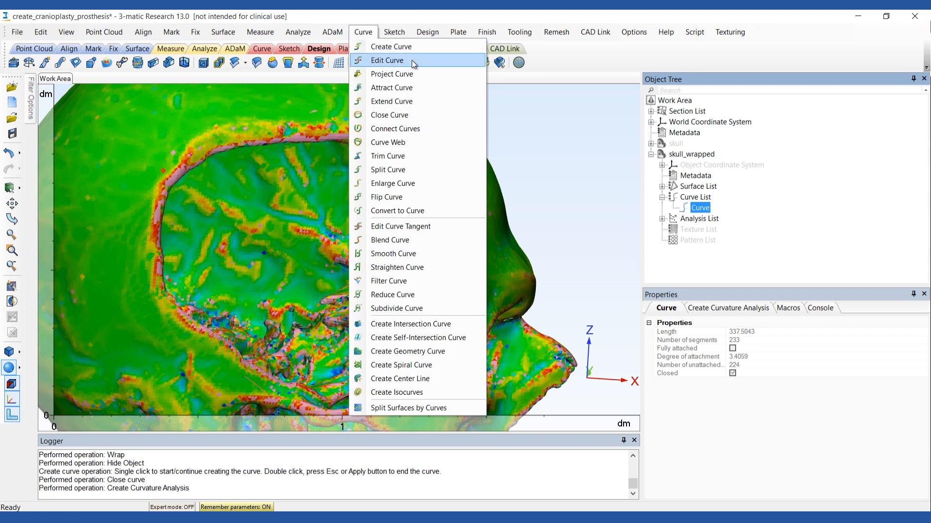
click(389, 60)
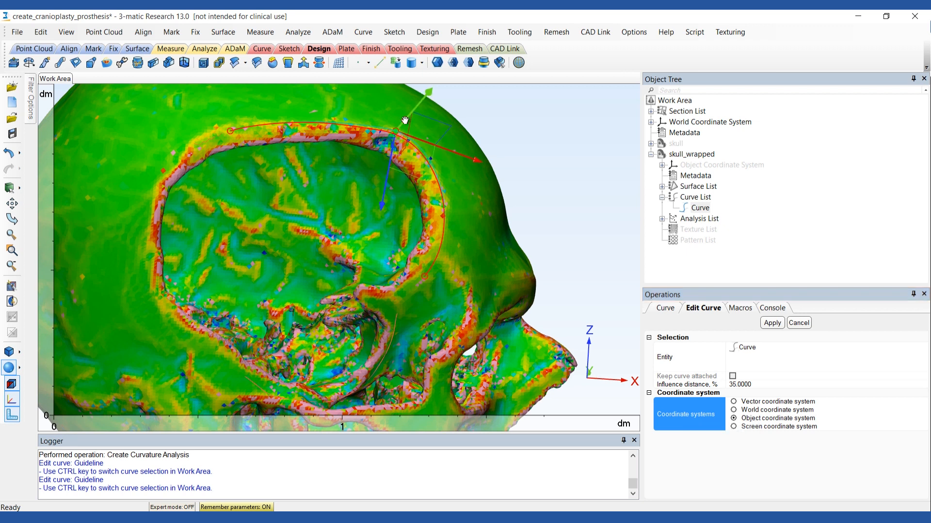
click(771, 322)
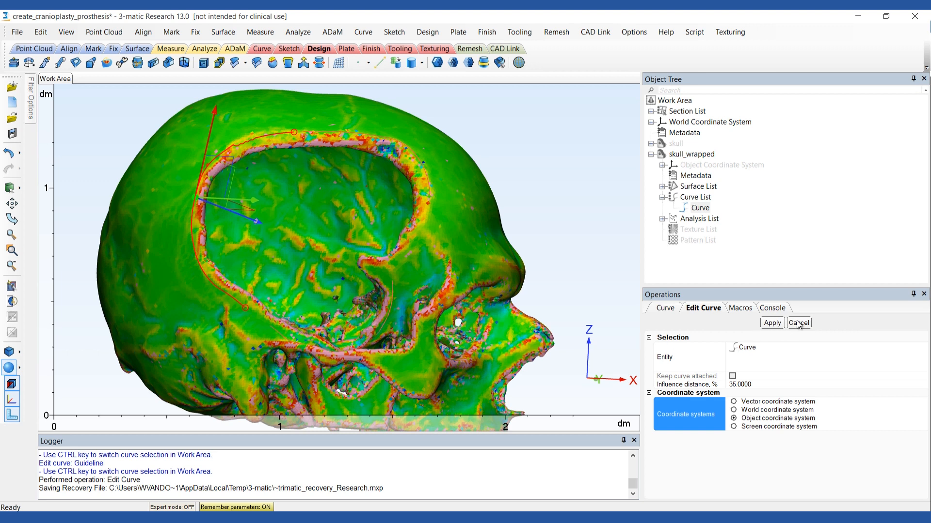
click(798, 322)
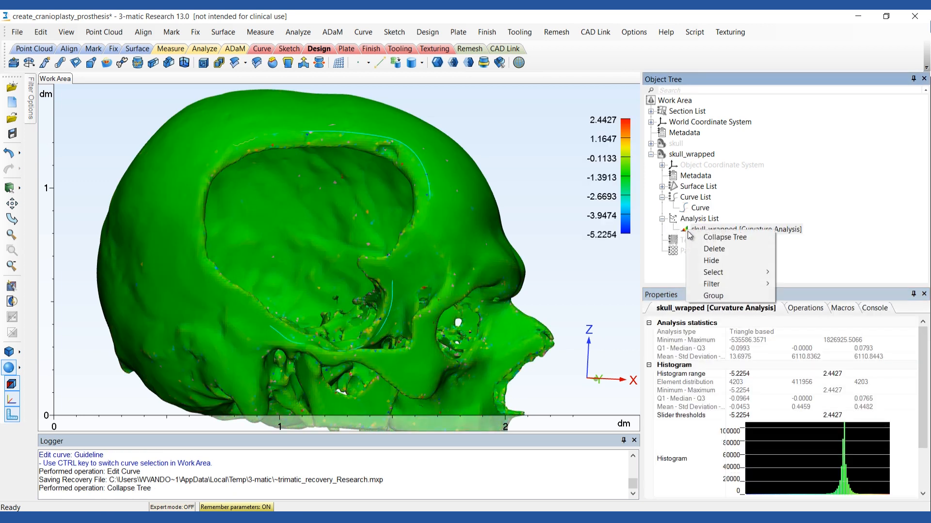
Step: Hide the curvature map, switch to the right view and adjust the new sketch's grid cell count
click(711, 260)
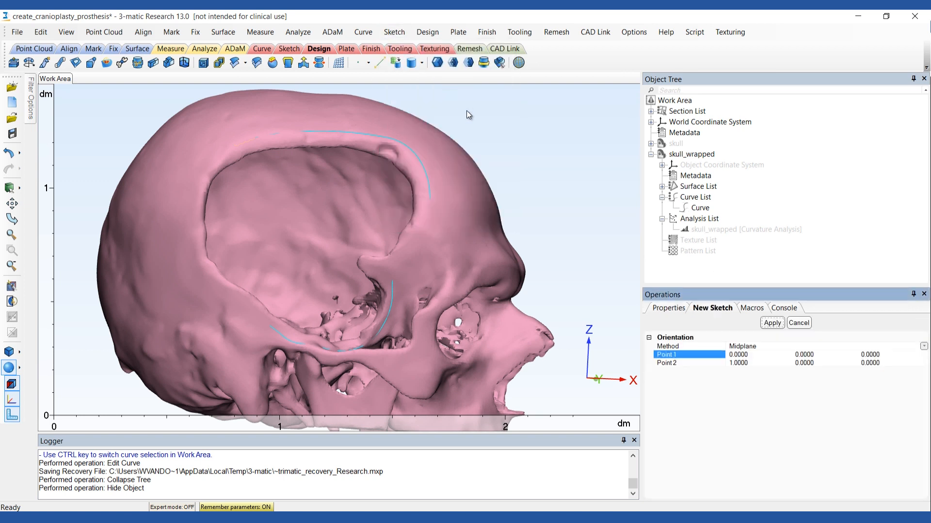
mouse_move(48, 340)
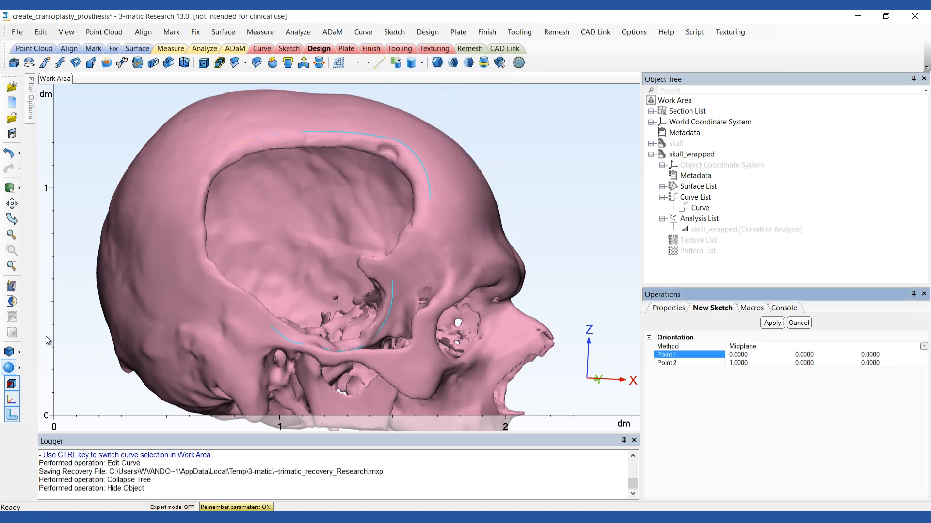
click(12, 353)
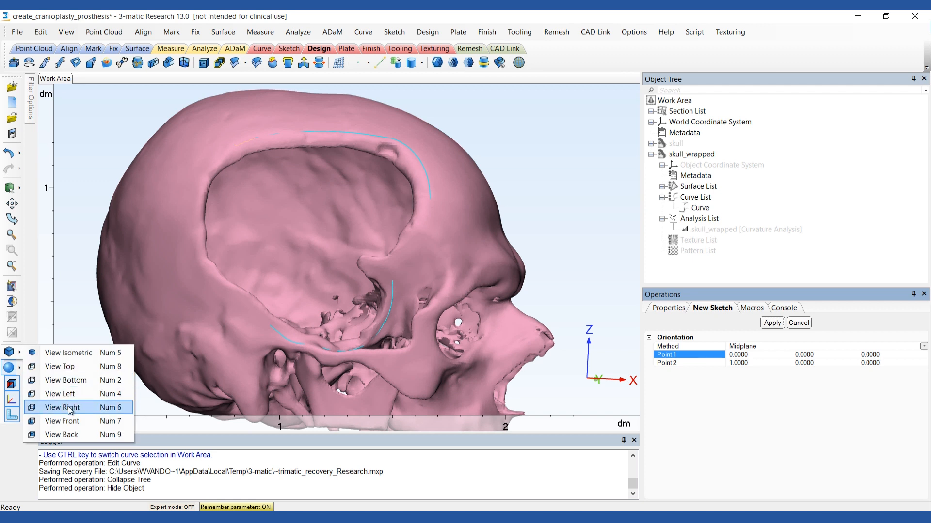
click(62, 421)
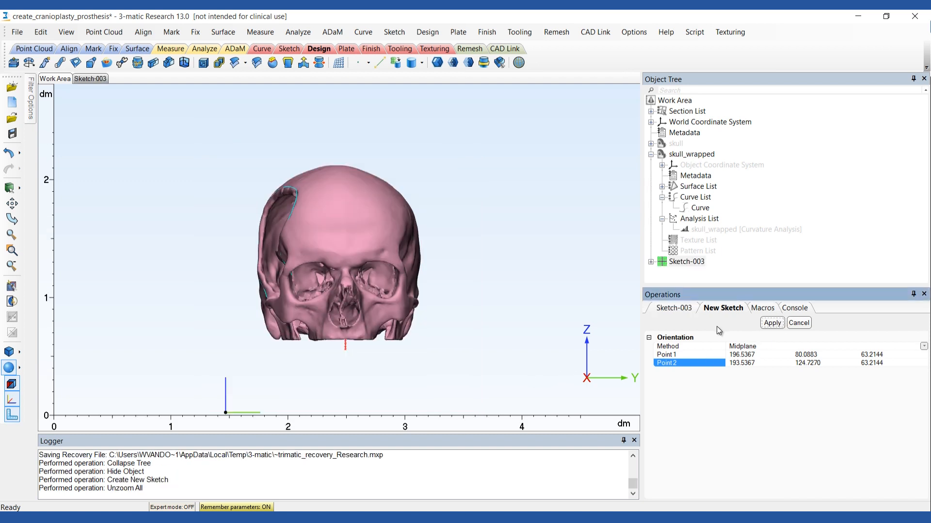
click(674, 309)
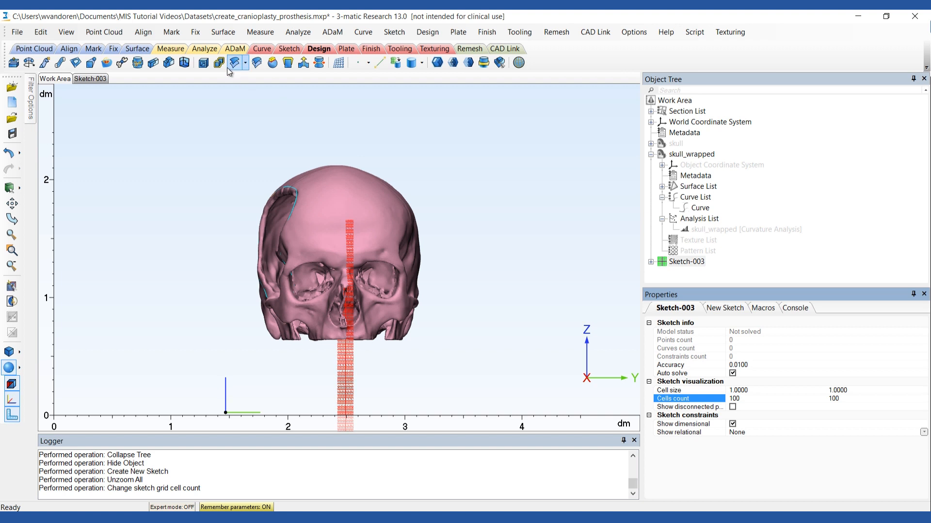
Step: Translate and rotate Sketch-003 so its plane cuts vertically through the skull midline
click(236, 62)
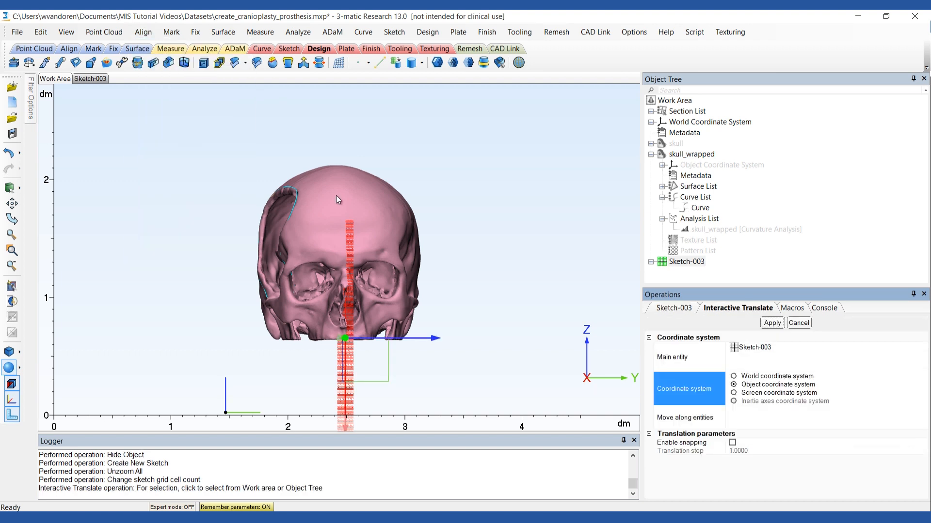
drag(344, 338, 345, 279)
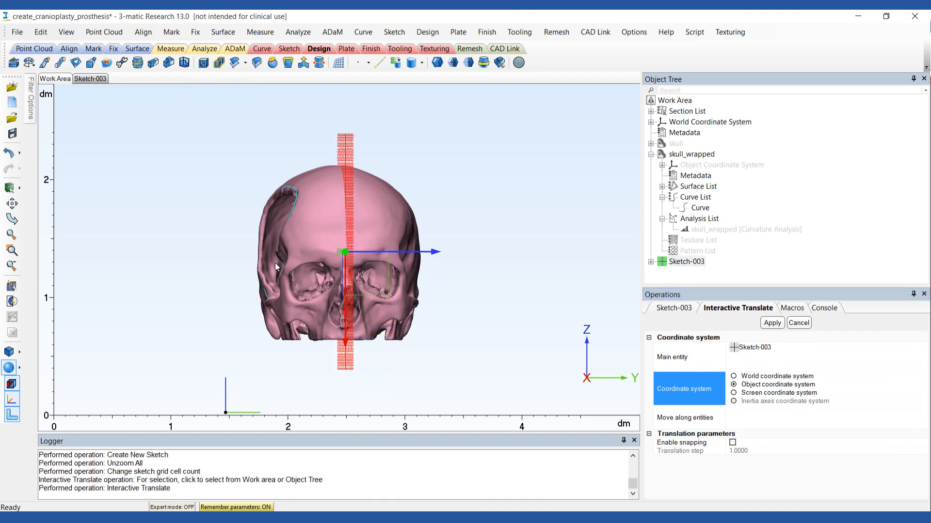
drag(344, 252, 433, 237)
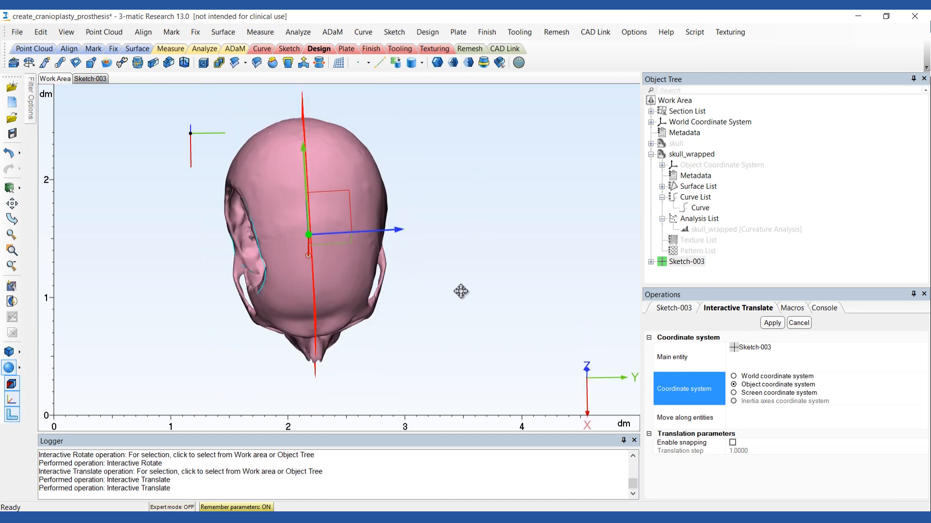
drag(460, 291, 443, 262)
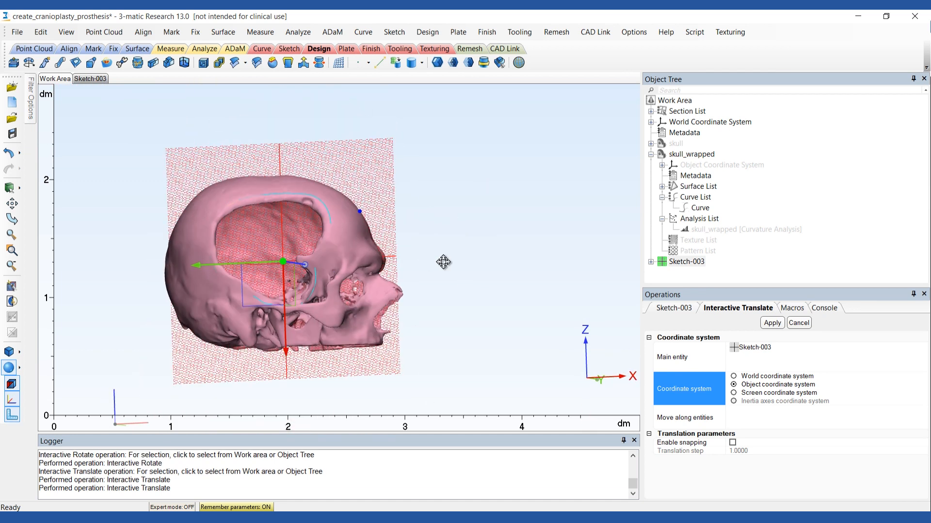
drag(285, 261, 332, 267)
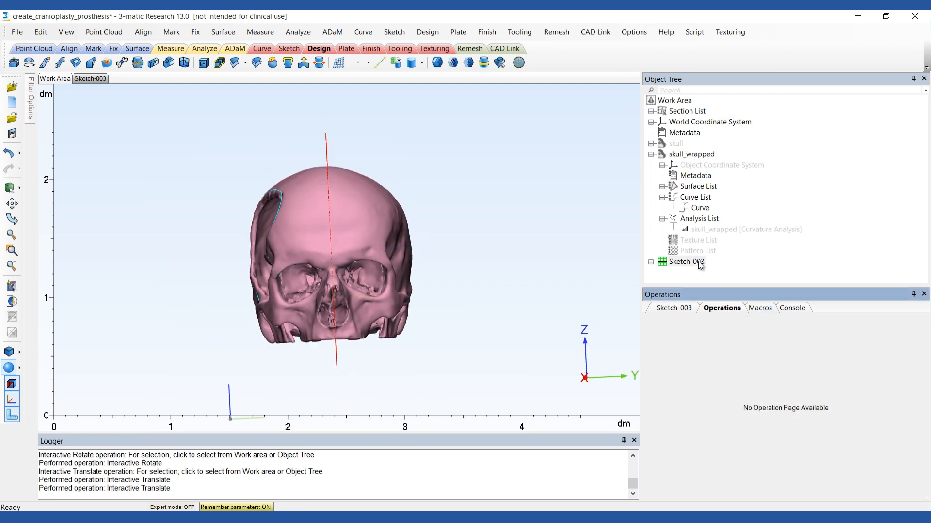
Step: Rename the sketch Sketch_sagittal and mirror skull_wrapped across it
double_click(686, 262)
text(_sagittal)
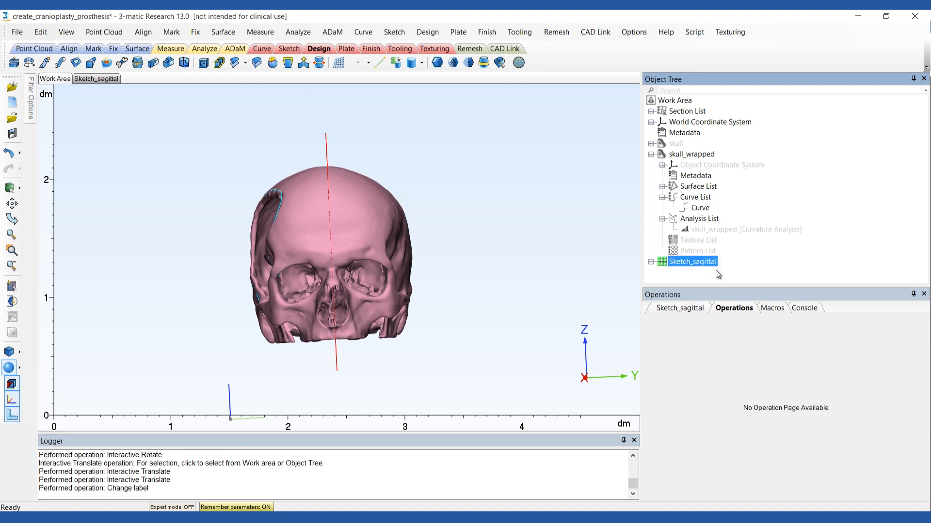
mouse_move(170, 31)
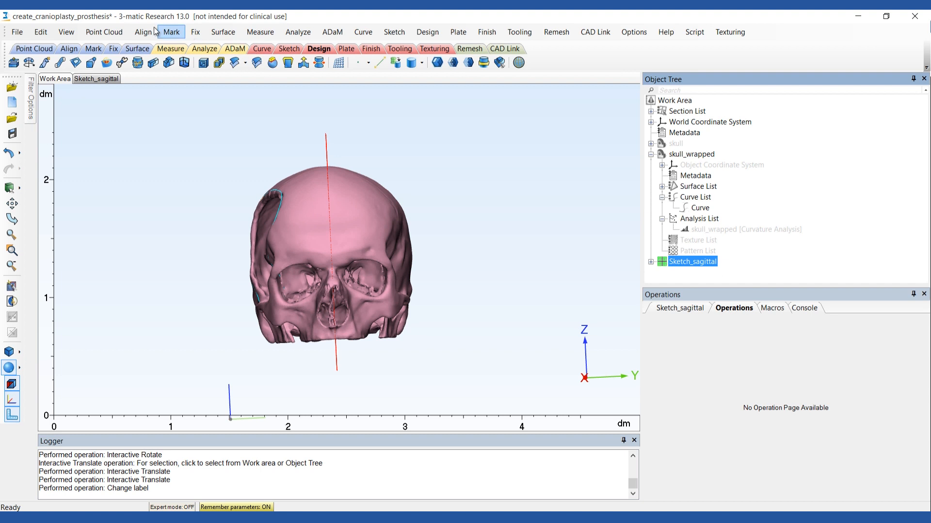
click(143, 31)
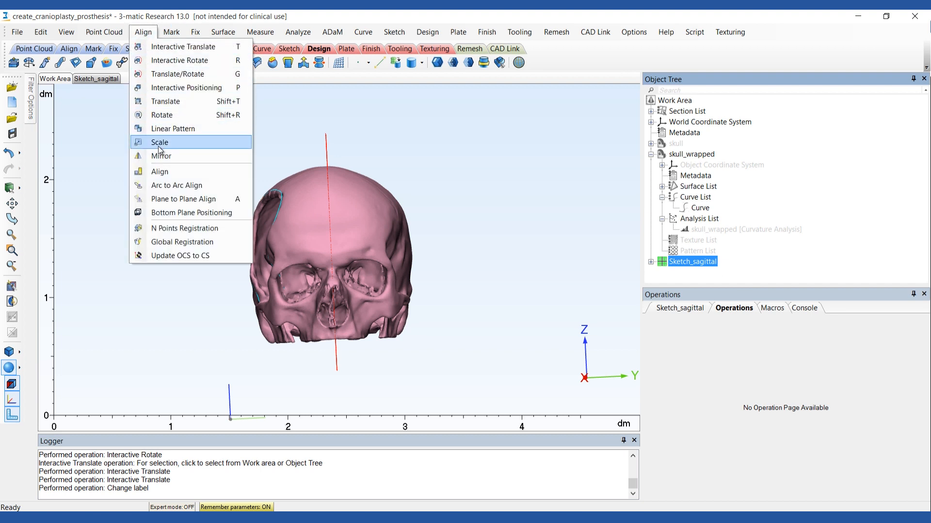
click(161, 155)
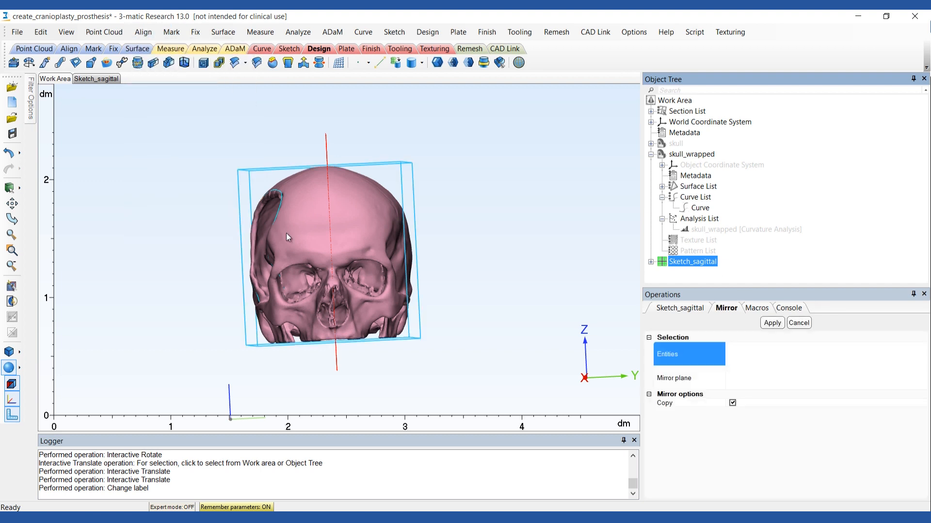
click(691, 154)
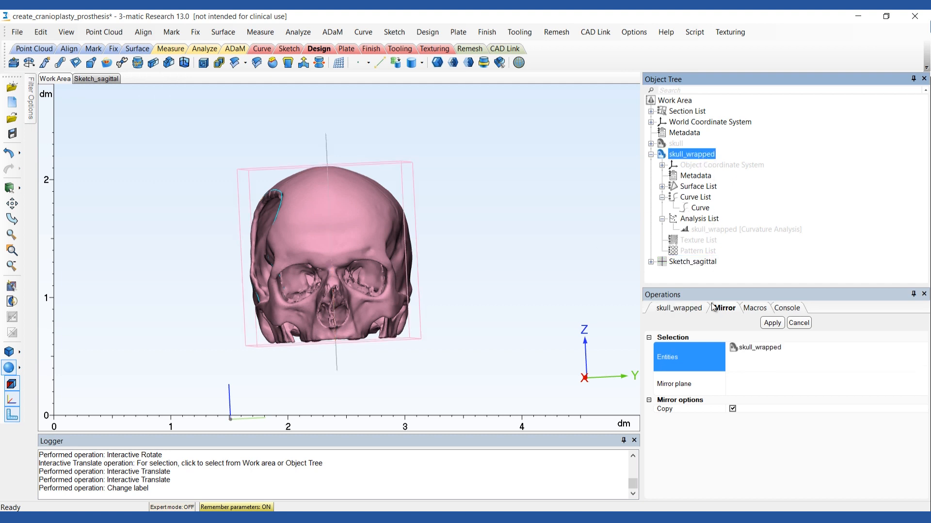
click(691, 262)
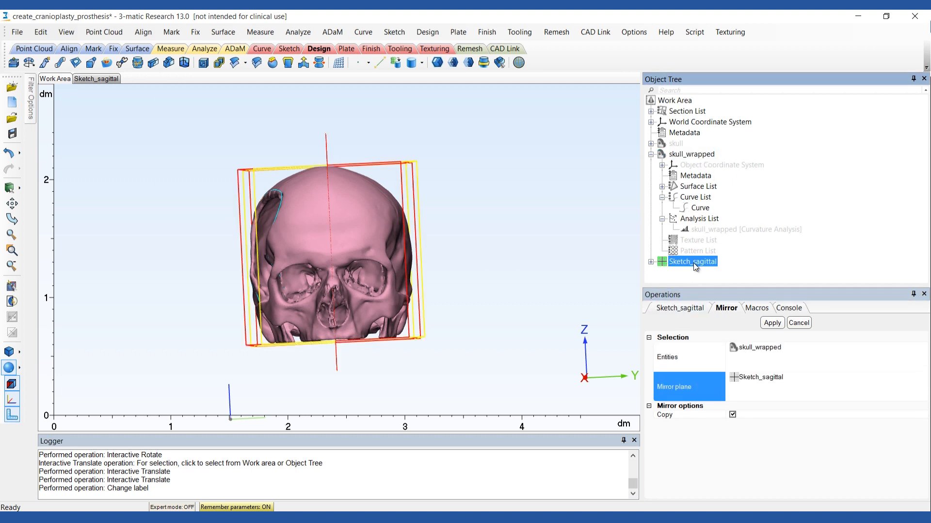
click(770, 323)
text(Sketch_coronal)
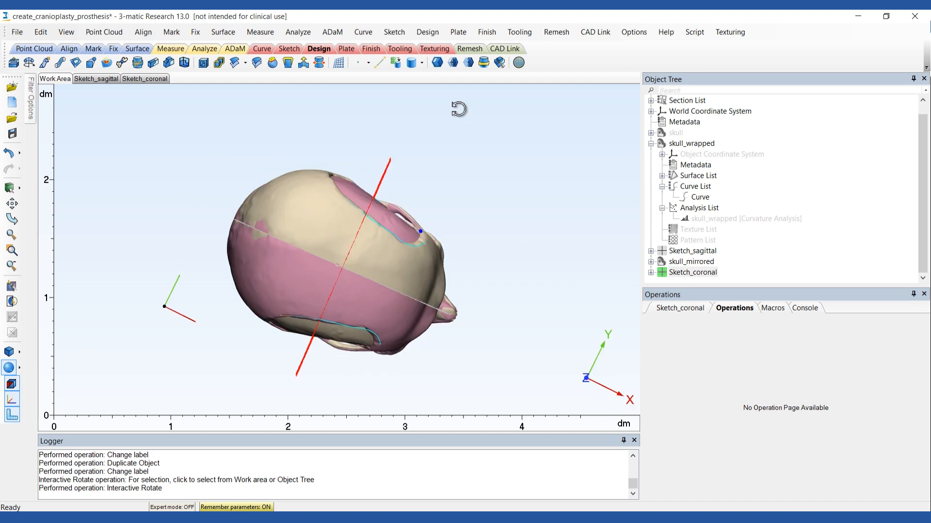
Step: Reposition Sketch_coronal with Interactive Translate as a frontal plane through the skull
click(143, 31)
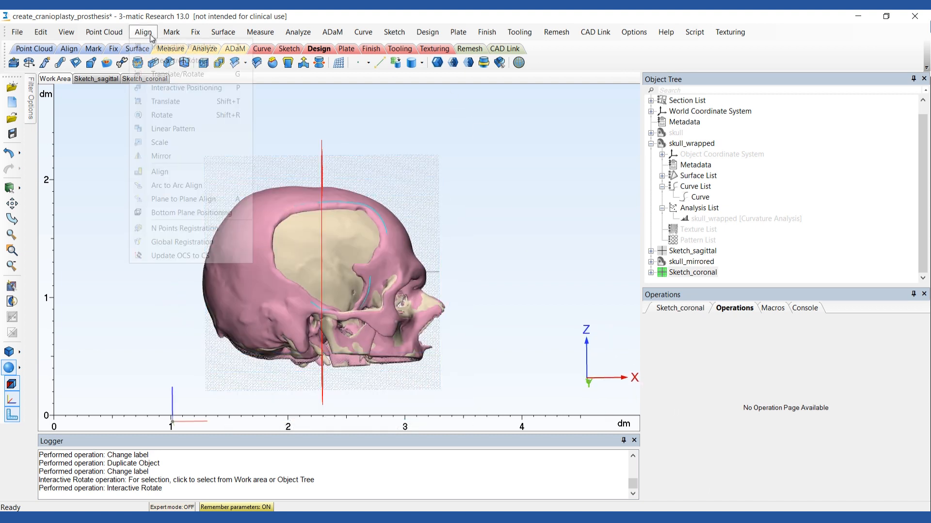
click(165, 101)
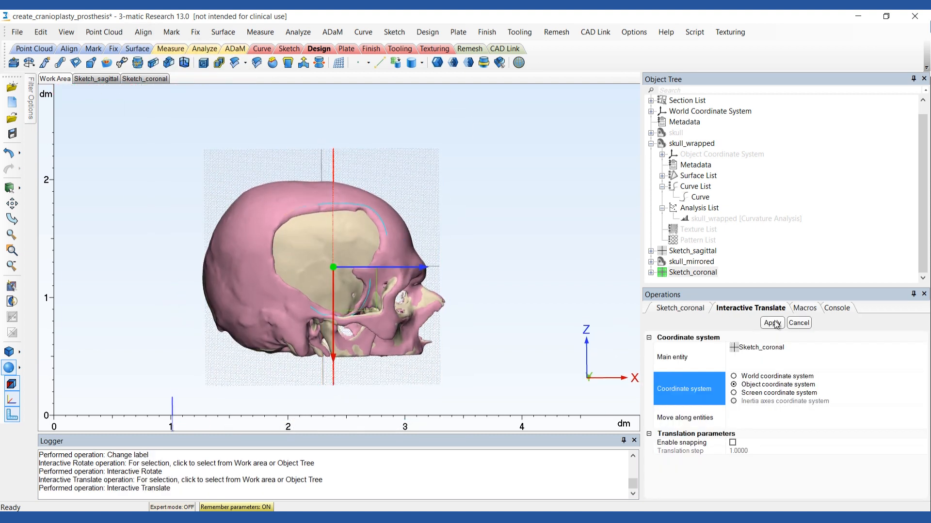
click(770, 323)
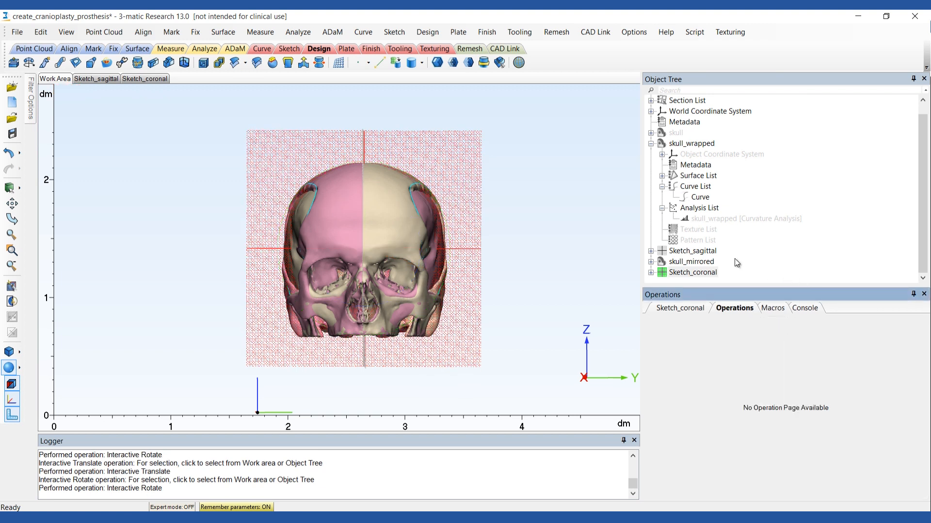
Step: Hide Sketch_sagittal and translate skull_mirrored so it overlays the original skull
right_click(691, 250)
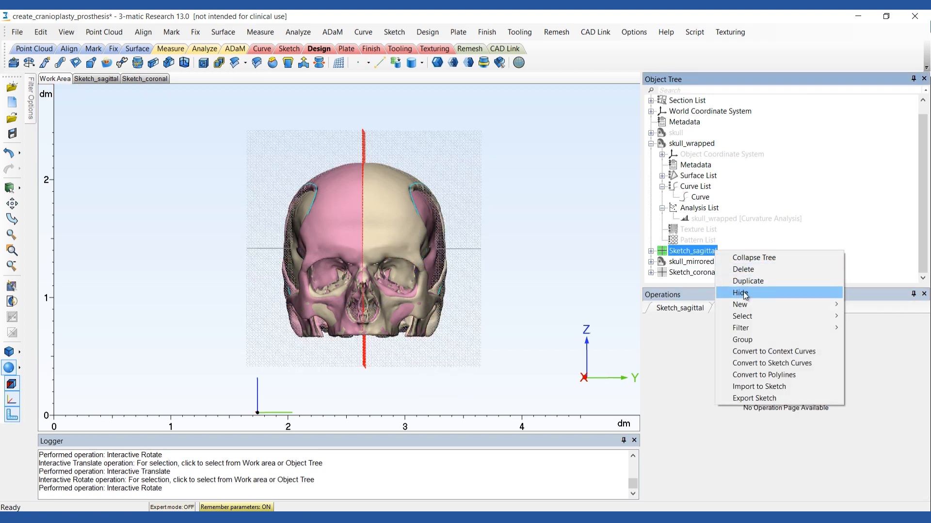
click(740, 293)
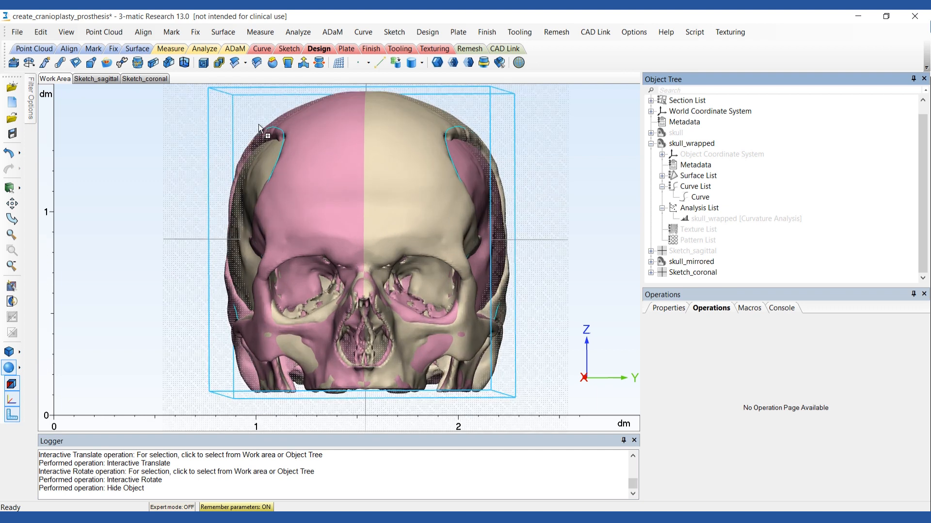
click(143, 31)
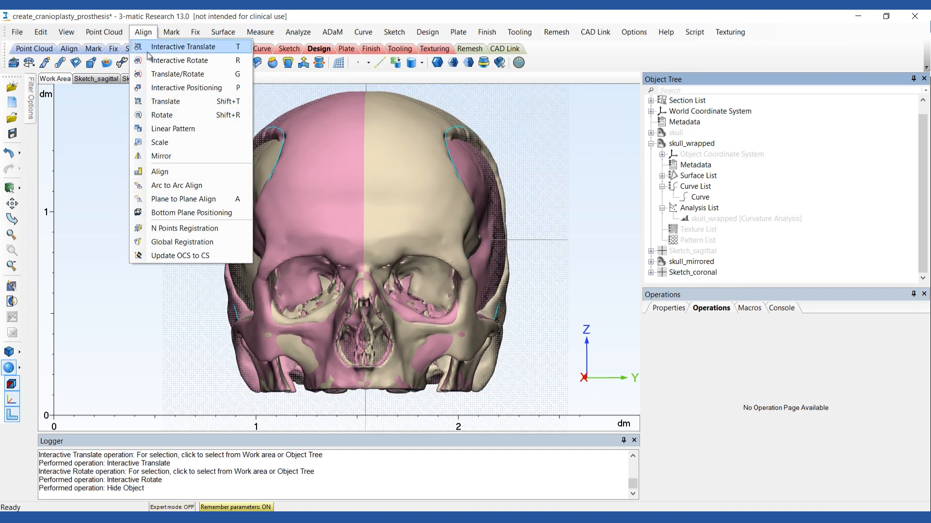
click(184, 47)
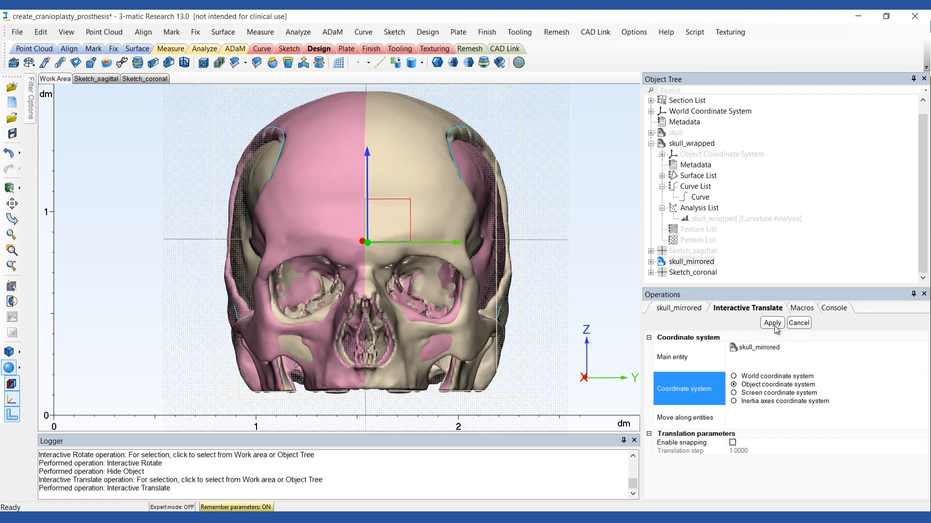
click(771, 323)
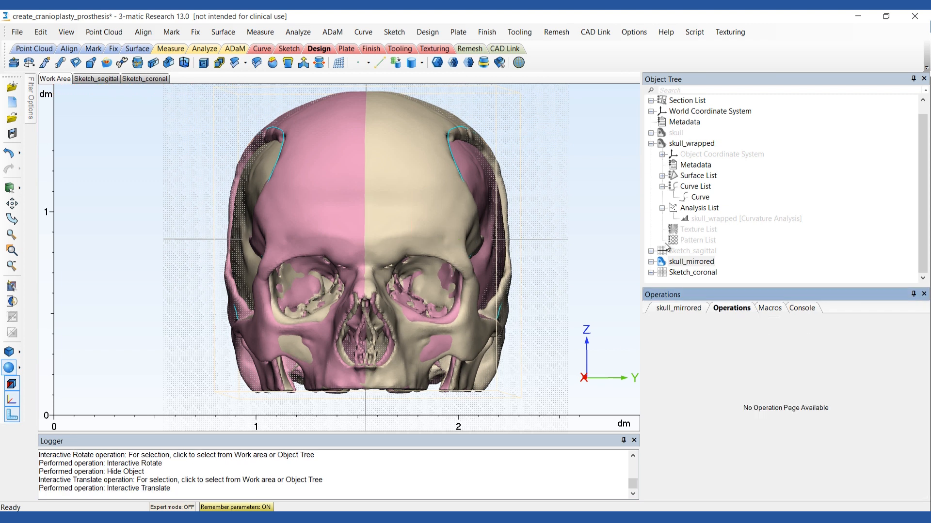
click(394, 31)
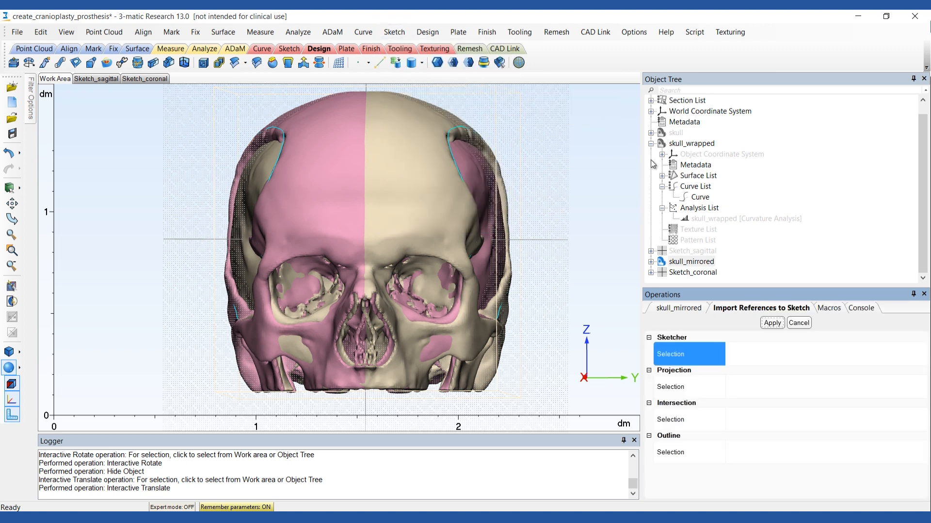
Step: Import the skull's coronal-plane intersection contours into Sketch_coronal as references
click(691, 271)
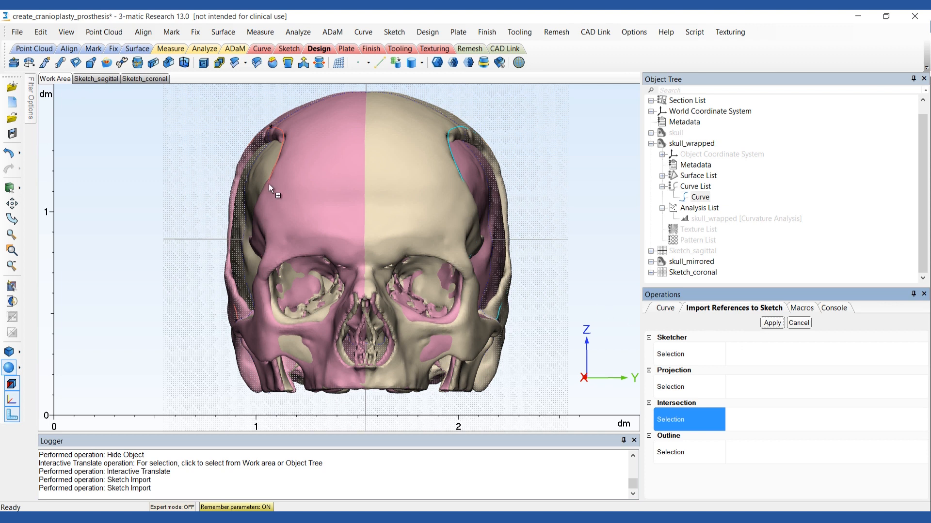
click(144, 79)
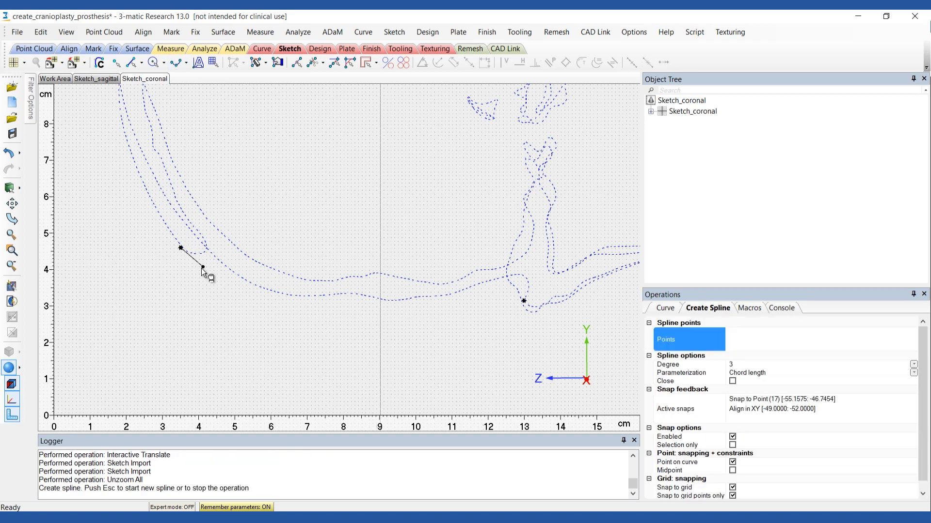
Step: Draw a three-point spline bridging the defect along the skull contour and drag its points smooth
click(287, 311)
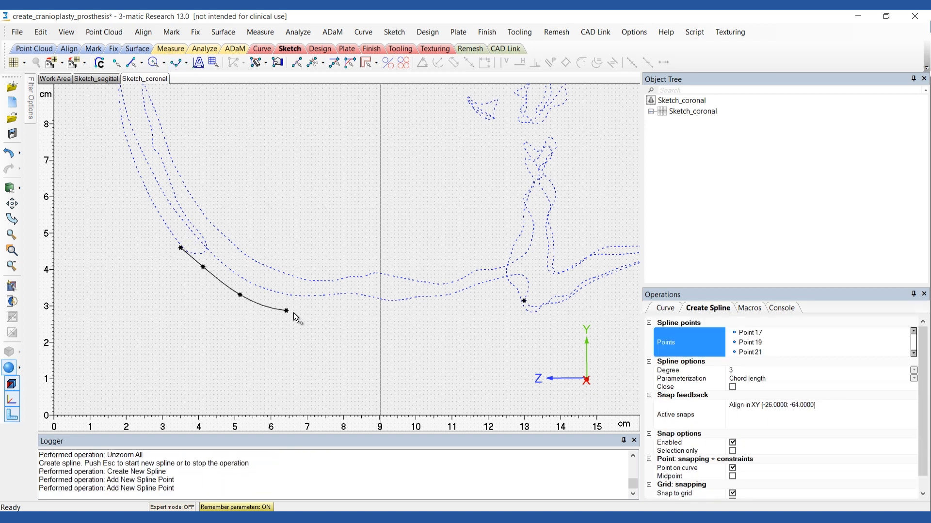
click(416, 314)
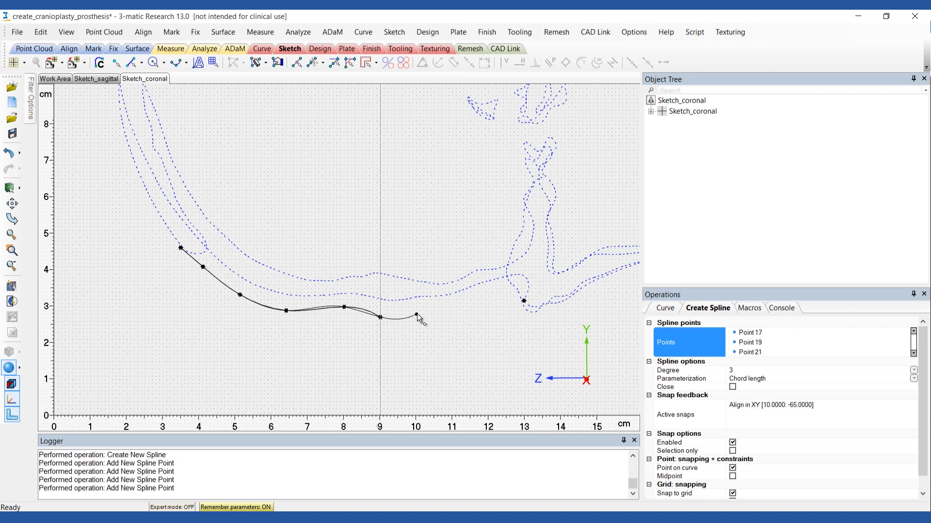
click(492, 303)
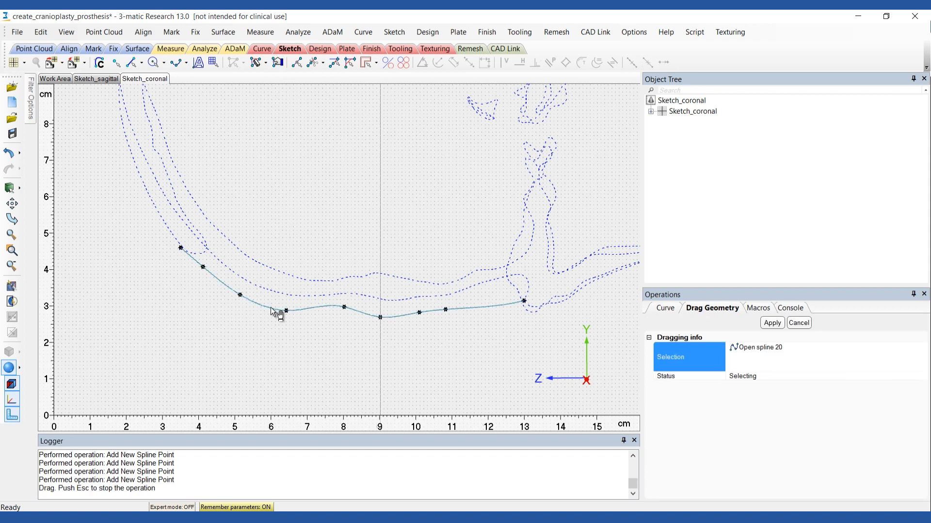
drag(285, 311, 366, 313)
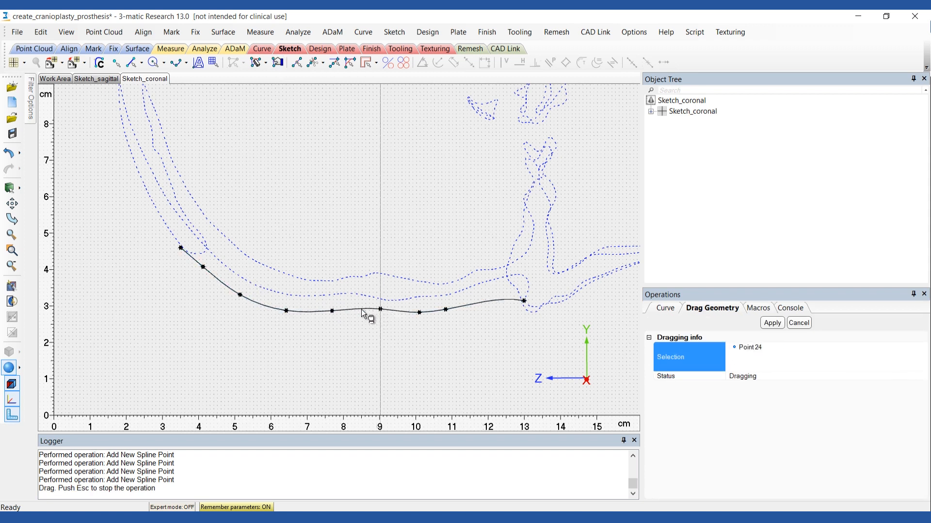
drag(365, 313, 348, 309)
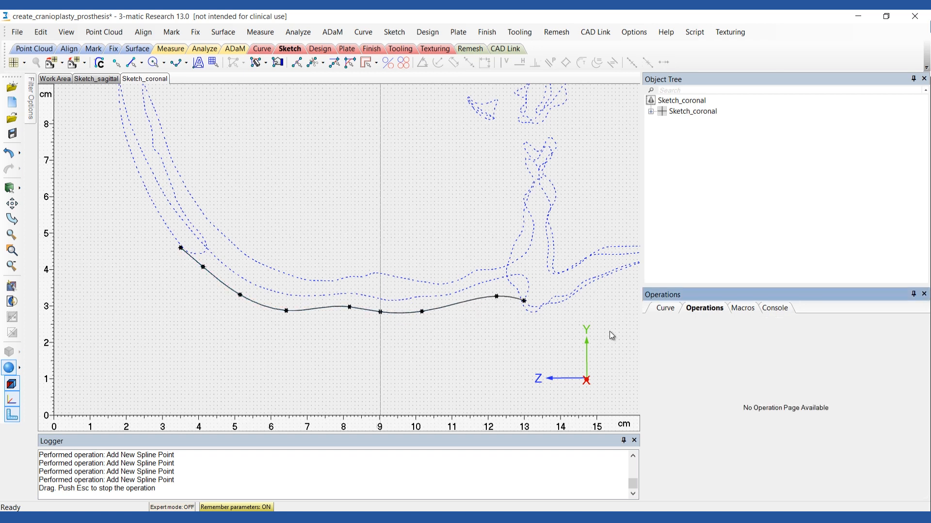
click(55, 78)
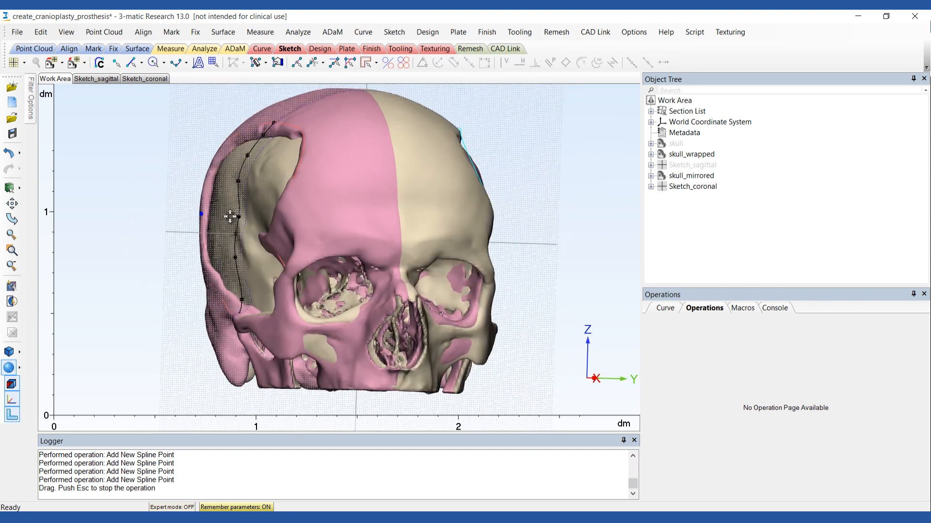
Step: Rotate the skull to a front view and hide Sketch_coronal from the Object Tree
drag(231, 216, 360, 229)
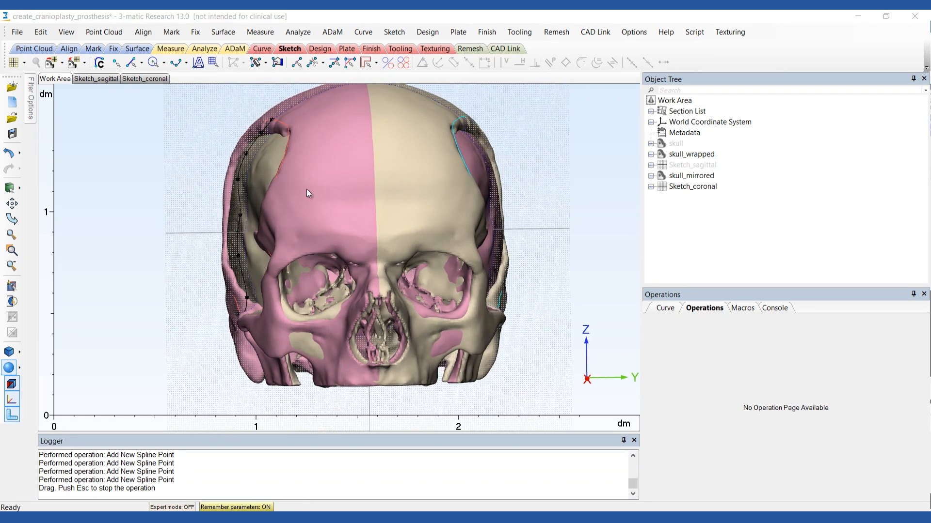
right_click(692, 186)
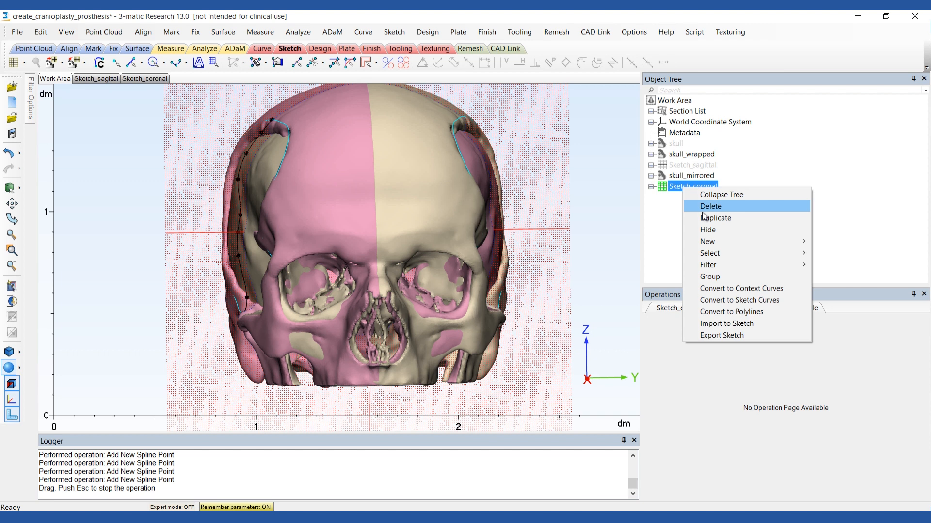
click(708, 231)
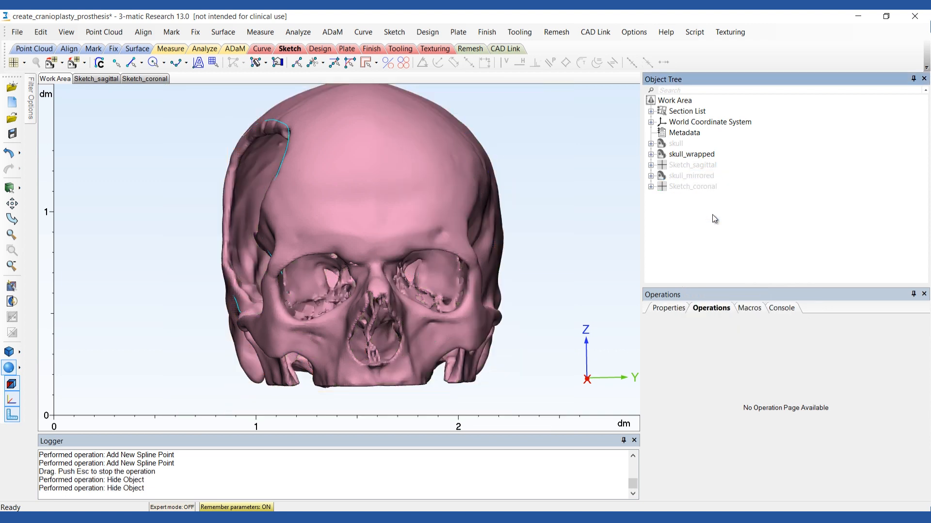
Step: Build a surface patch over the defect guided by Sketch_coronal, redoing it with the curve flipped
click(427, 32)
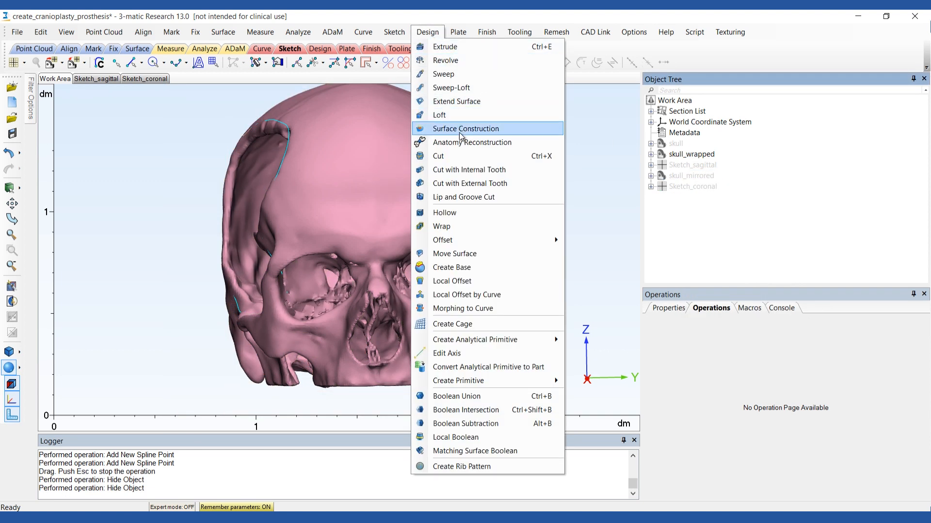
click(465, 129)
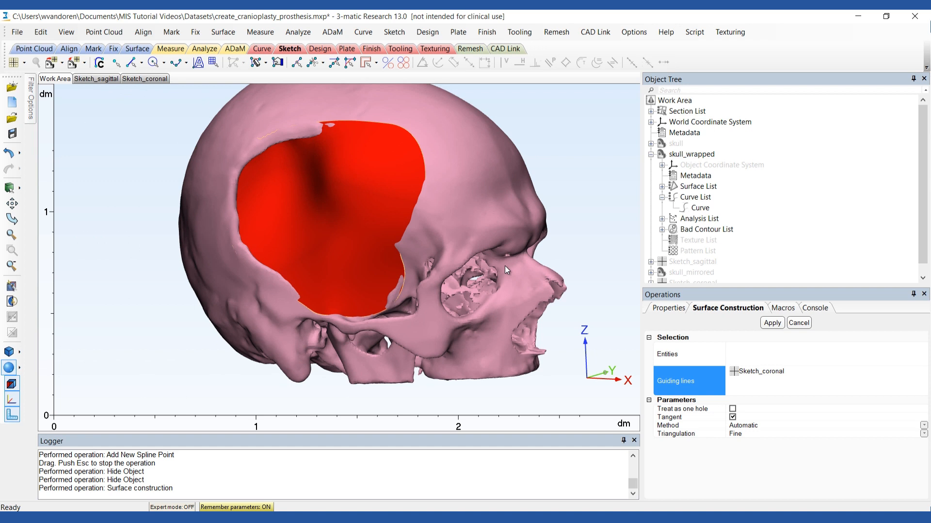
click(492, 234)
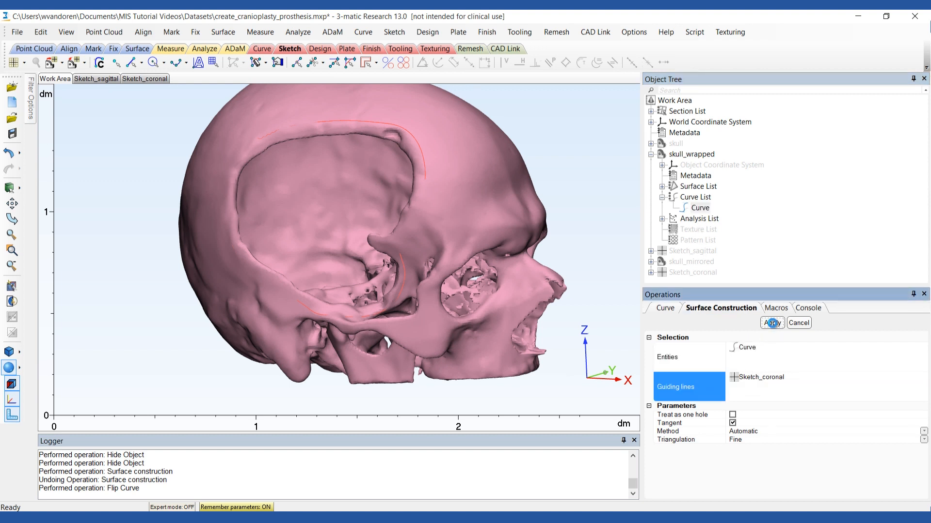
click(772, 323)
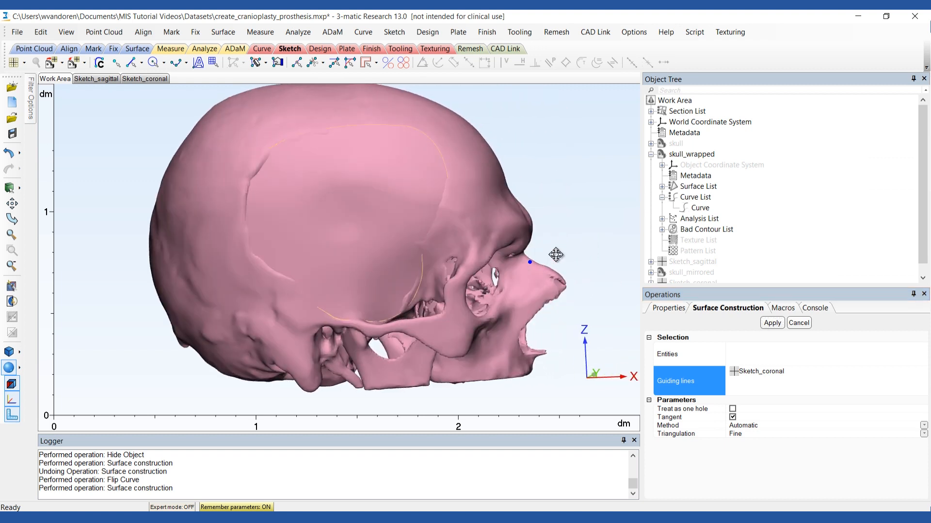
mouse_move(593, 285)
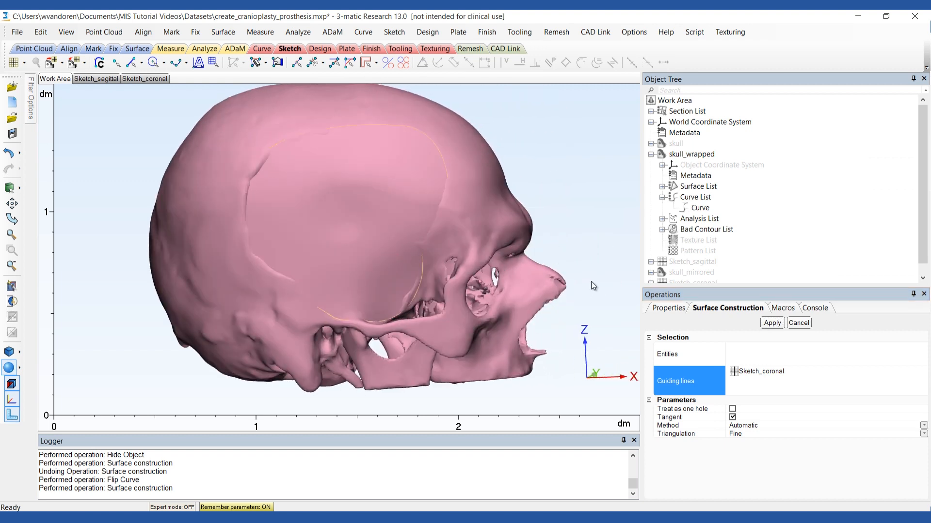
click(772, 323)
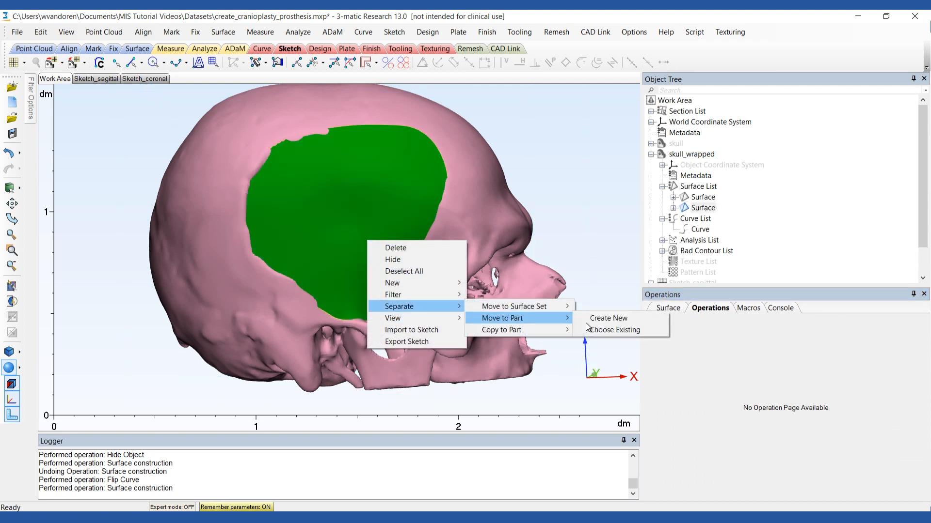
Step: Move the defect patch into a new part named Prosthesis and hide it
click(608, 318)
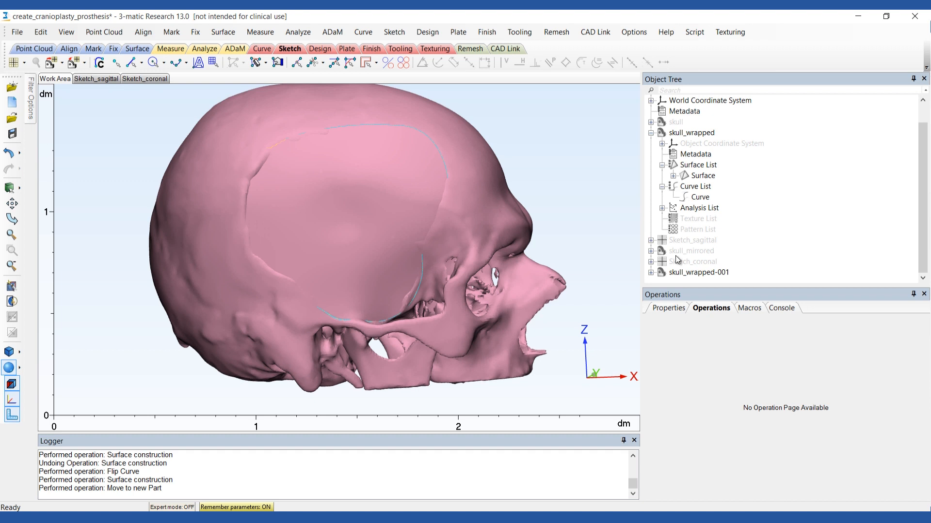
double_click(699, 272)
text(Prosthesis)
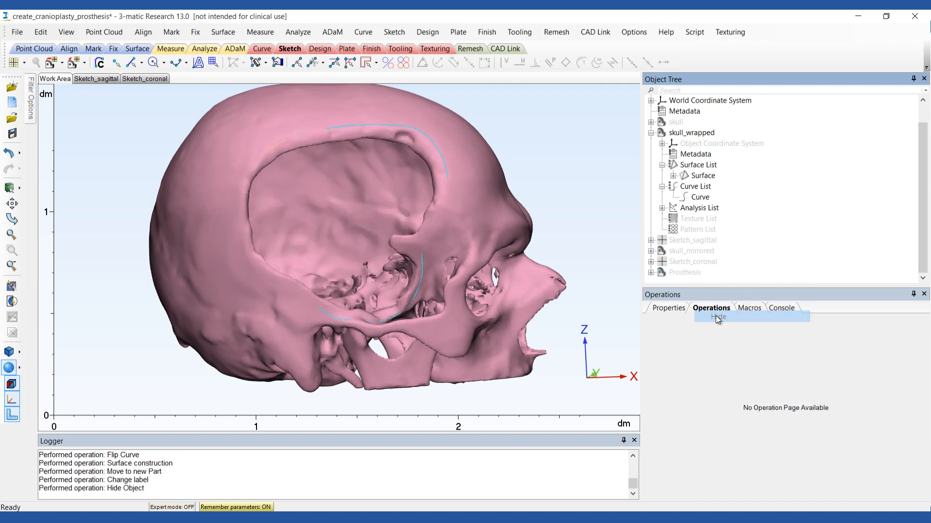
click(260, 31)
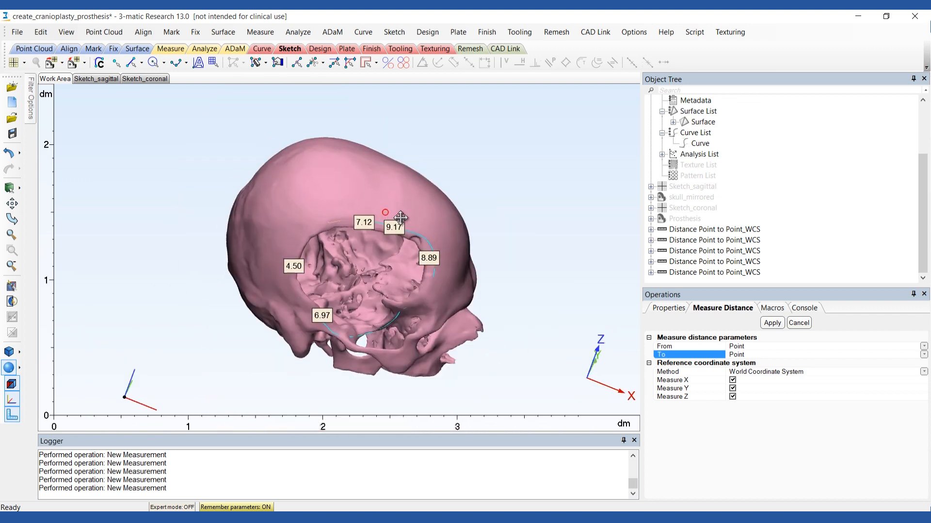
Step: Bring up the Object Tree options for the hidden Prosthesis part
right_click(684, 218)
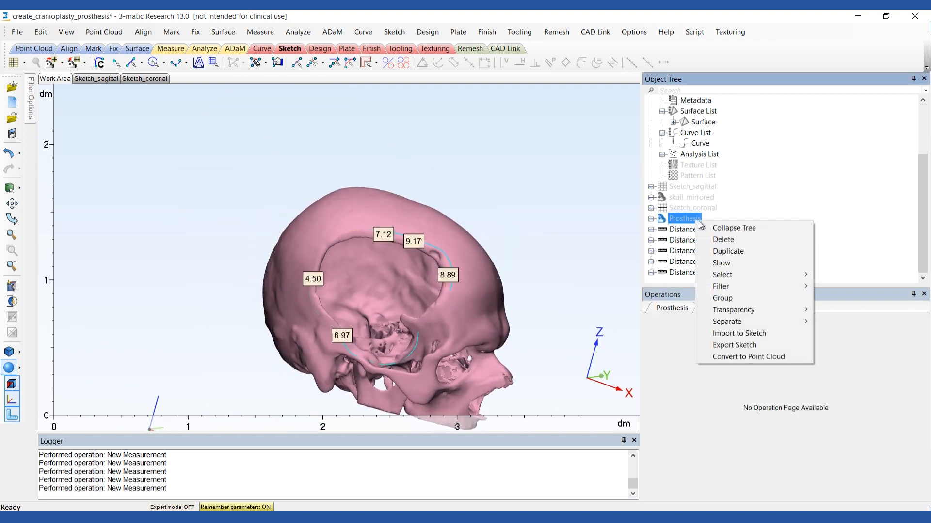
Step: Show the Prosthesis patch and start a Variable Offset with advanced parameters revealed
click(721, 263)
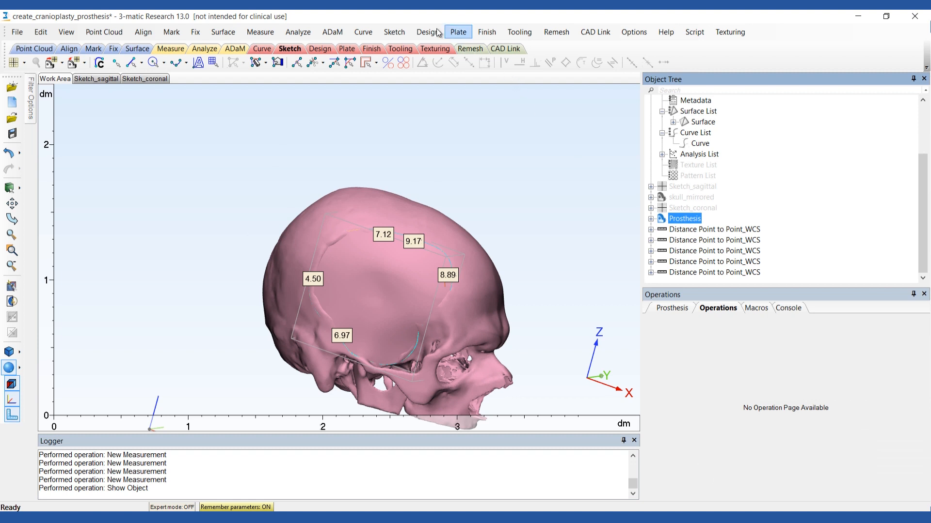
click(427, 31)
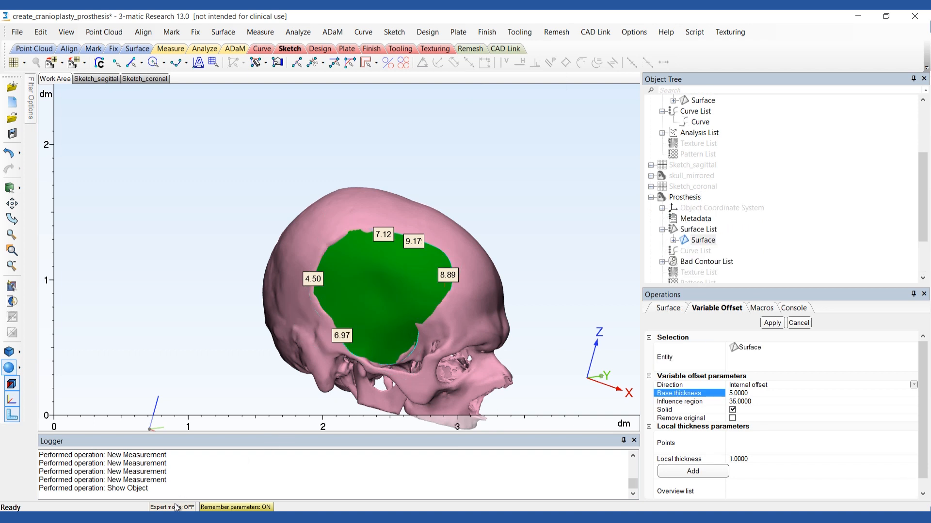
click(172, 507)
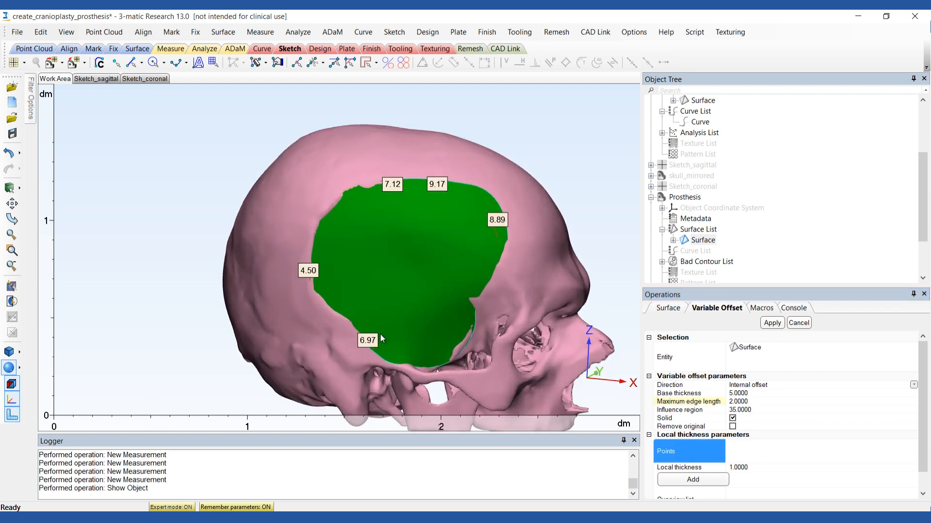
Step: Add an edge contour node with its own local thickness value to the variable offset
click(369, 349)
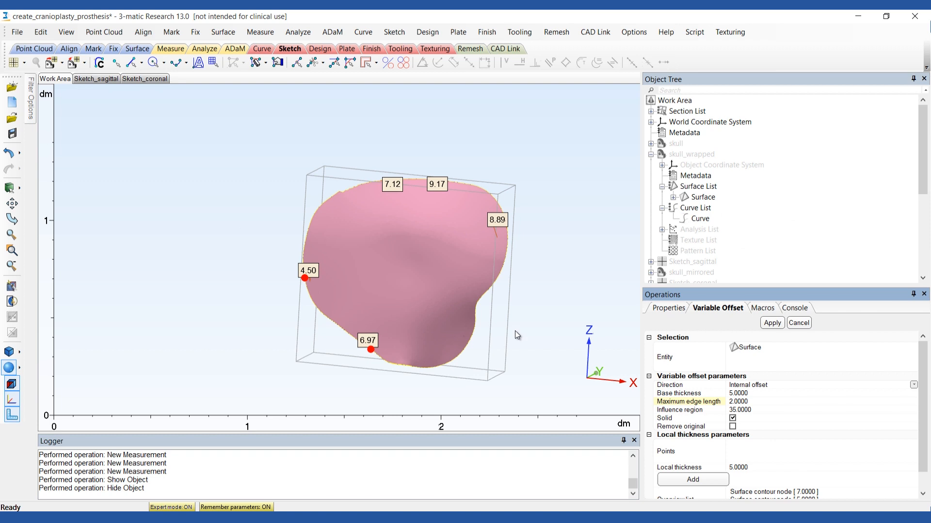
click(692, 480)
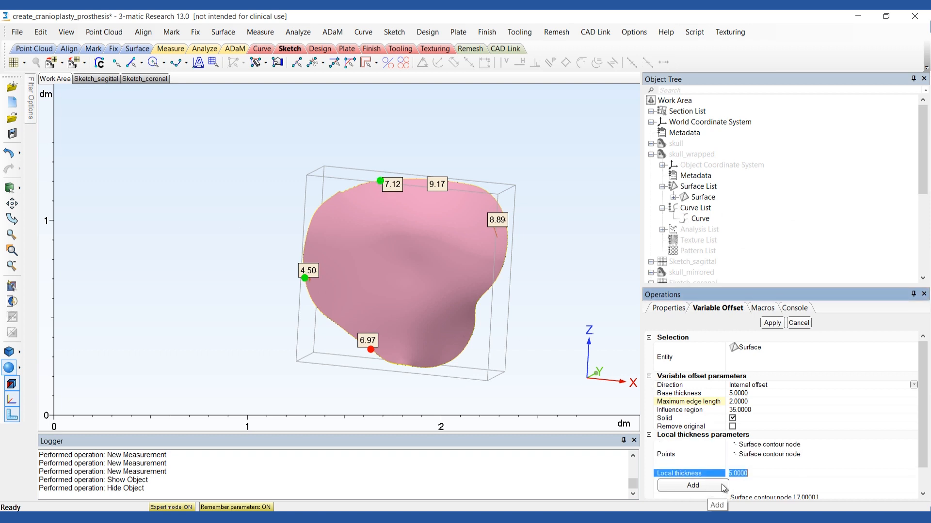
click(691, 478)
text(9.0000)
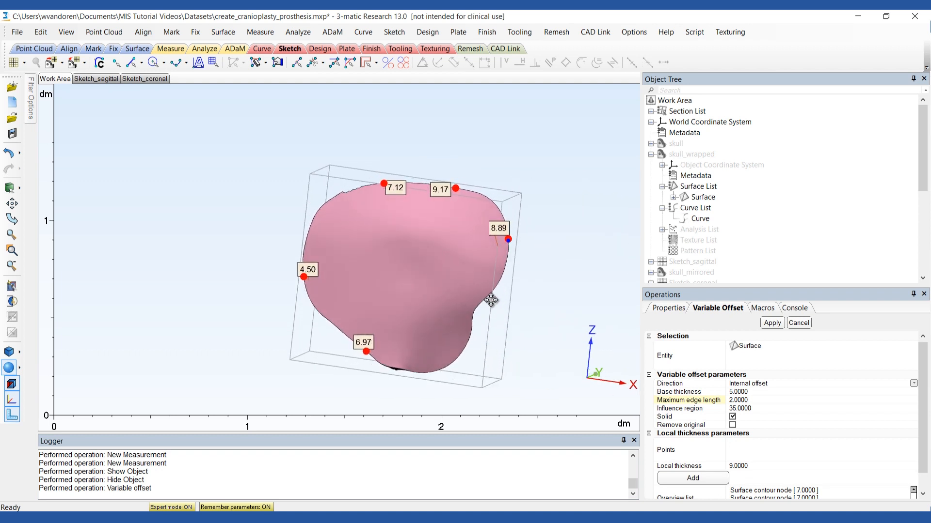
mouse_move(696, 157)
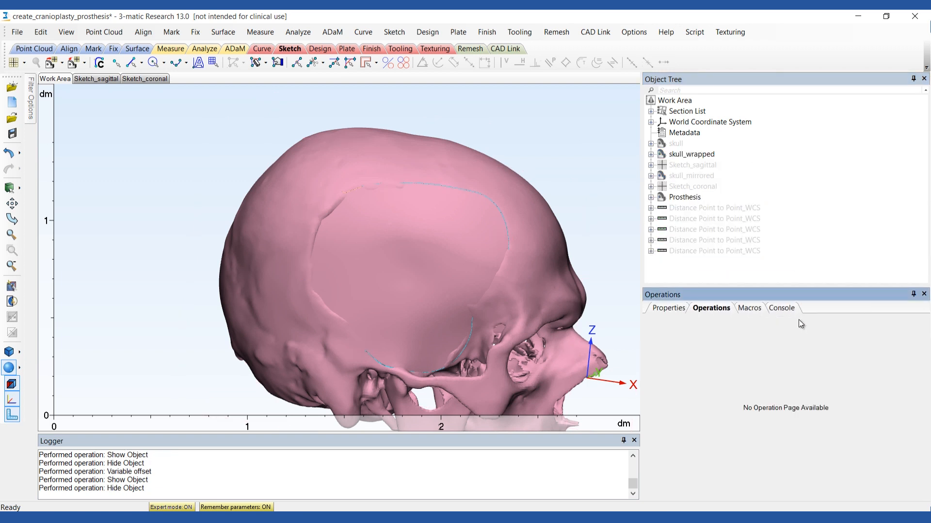
click(652, 111)
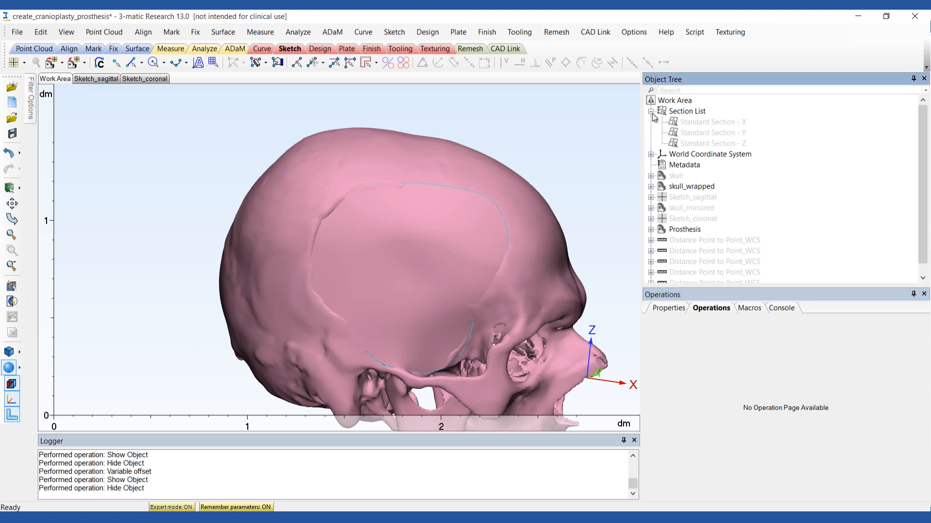
click(711, 122)
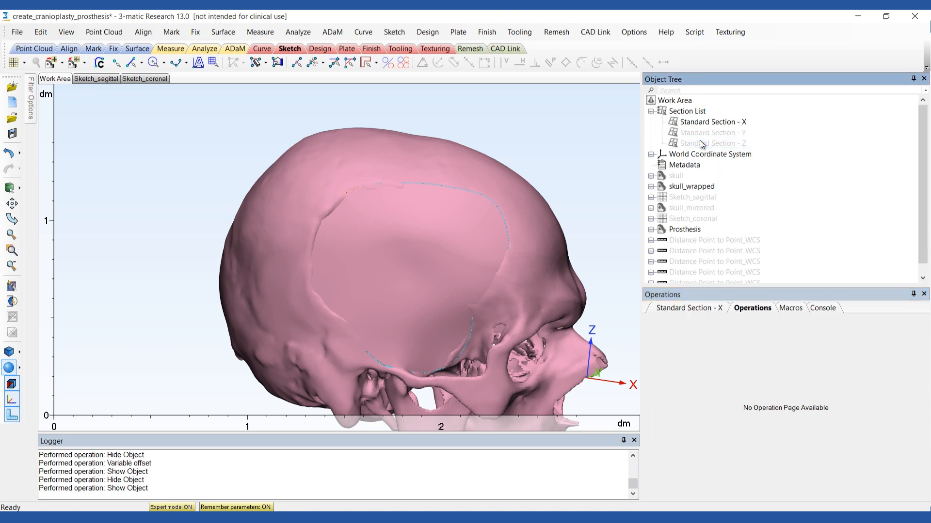
click(712, 122)
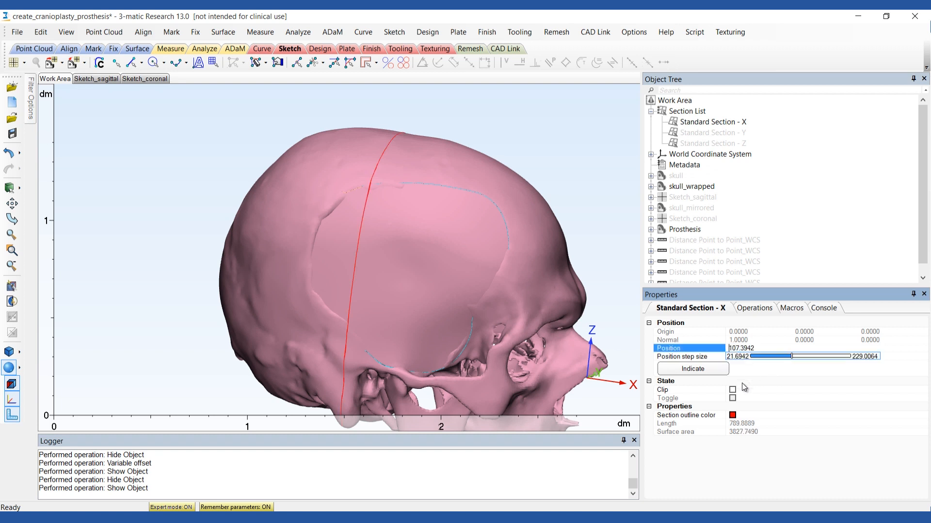
click(733, 390)
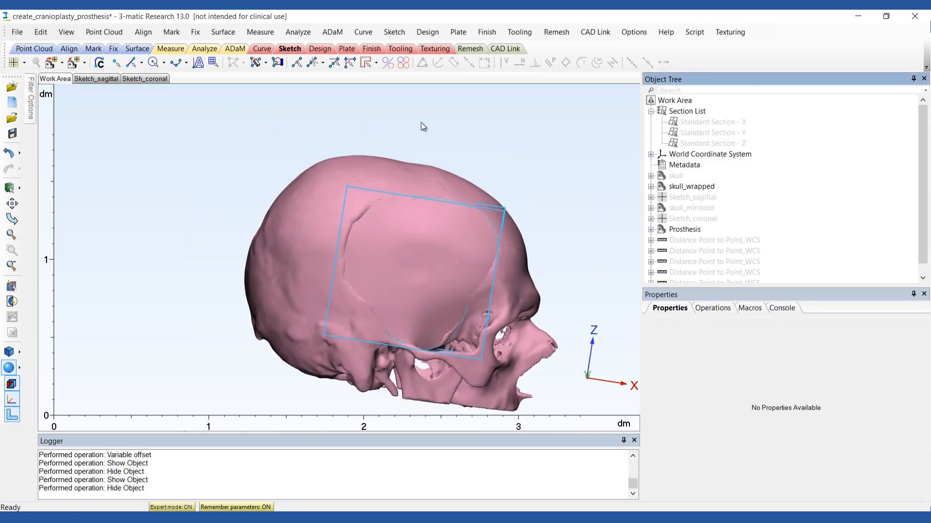
Step: Apply a 0.1 external Uniform Offset to skull_wrapped
click(426, 31)
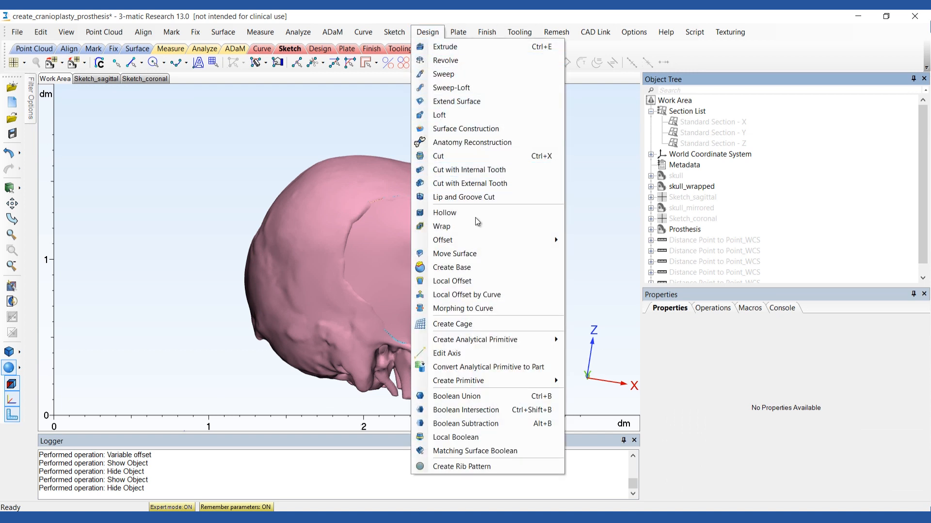
click(443, 239)
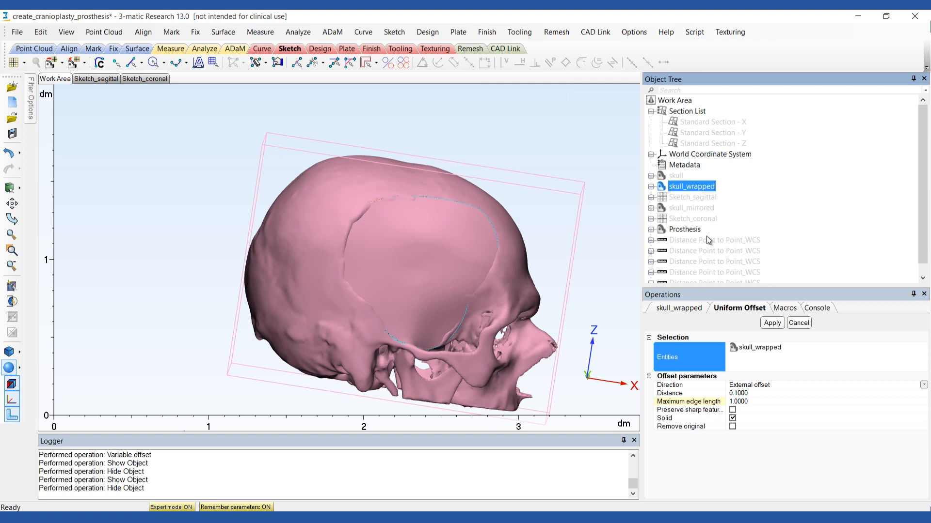
click(771, 322)
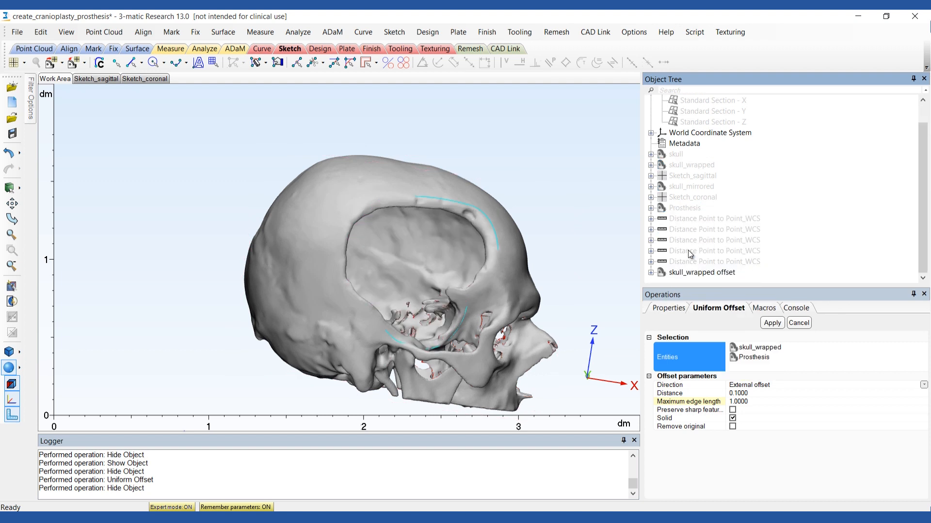
Step: Mark the outer shell of the offset skull and invert the marking to the inner shells
click(170, 31)
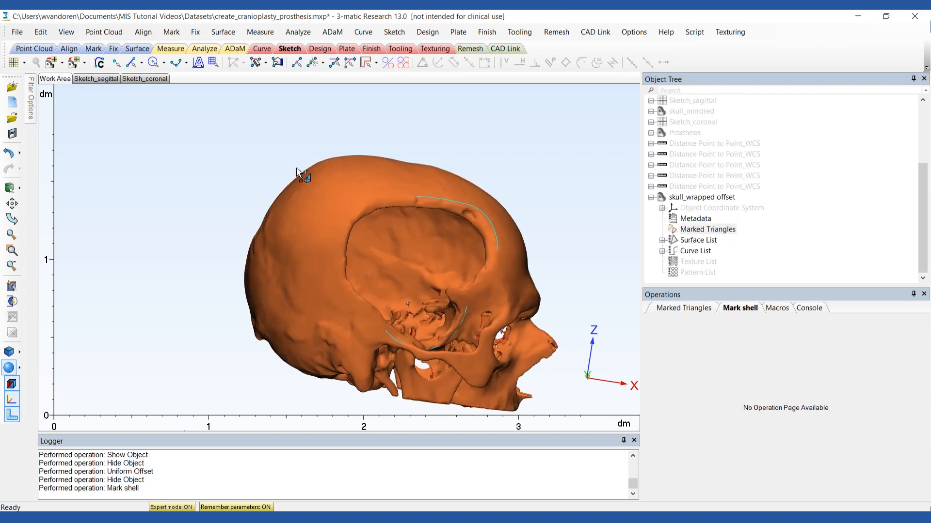
click(171, 31)
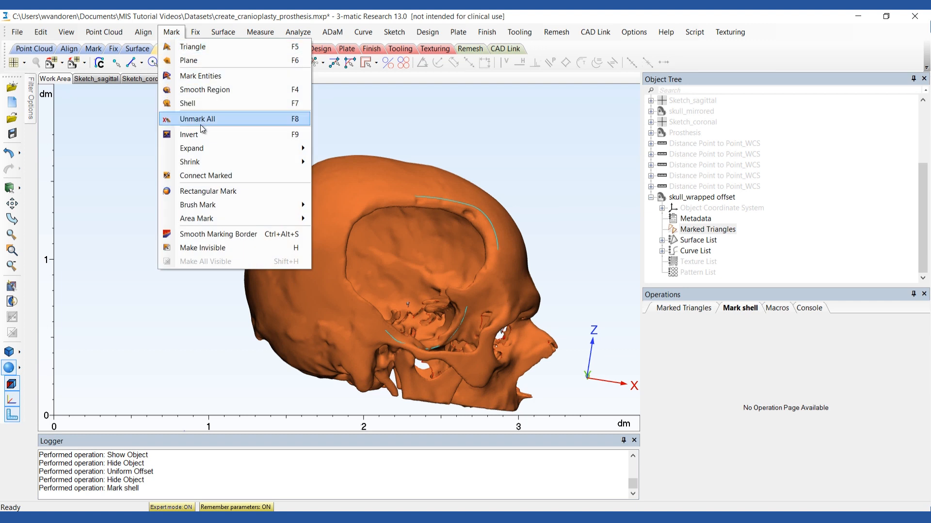
click(189, 134)
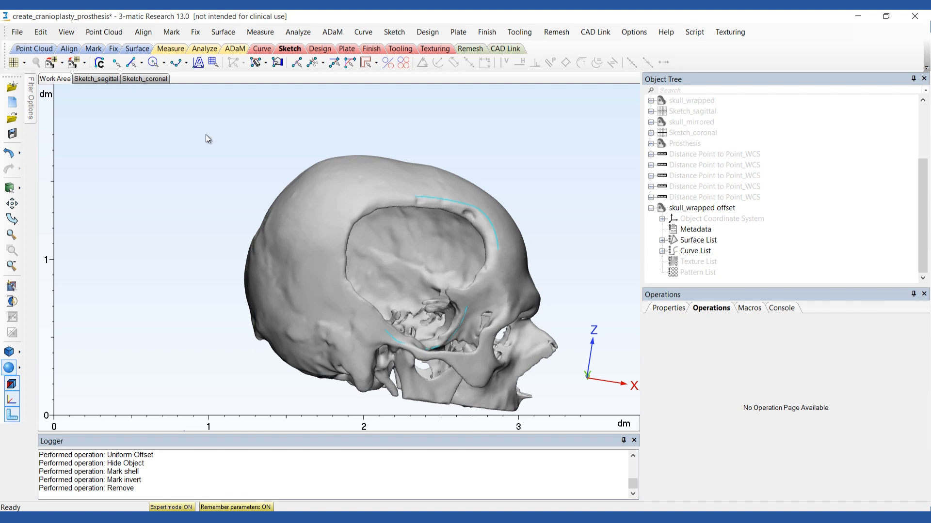
Step: Show Prosthesis and Boolean-subtract skull_wrapped offset from it into a new part
right_click(682, 144)
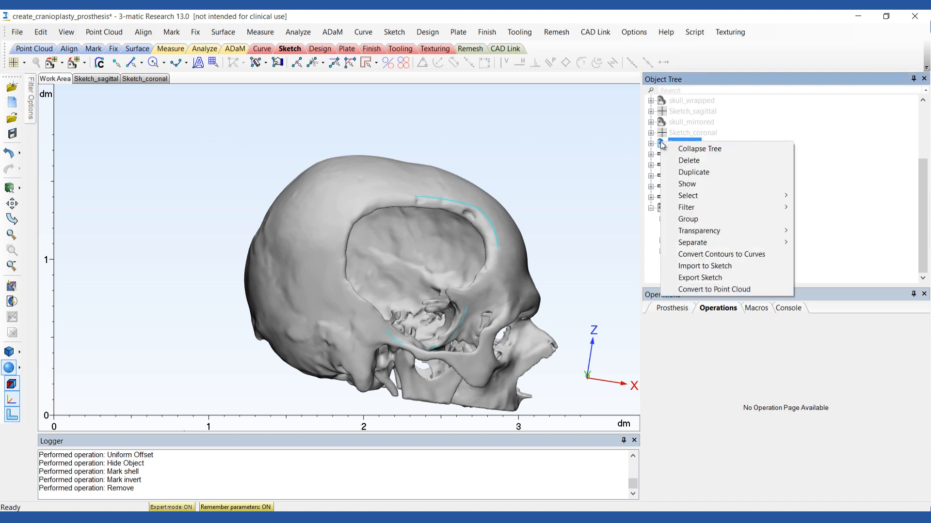
click(687, 184)
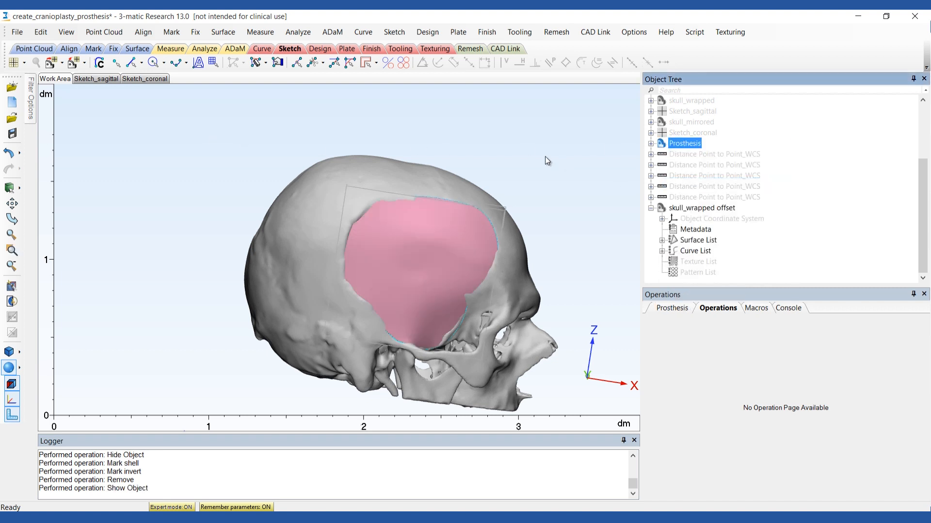
click(426, 31)
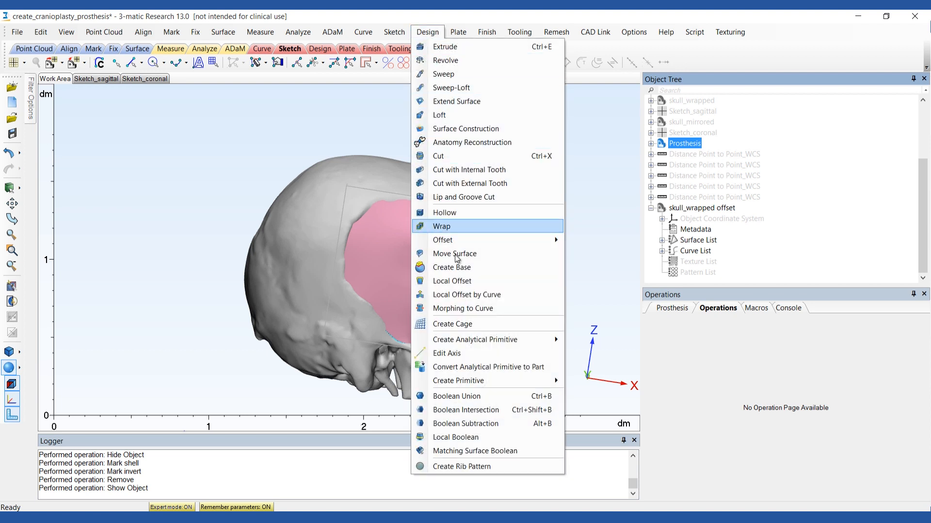
mouse_move(475, 427)
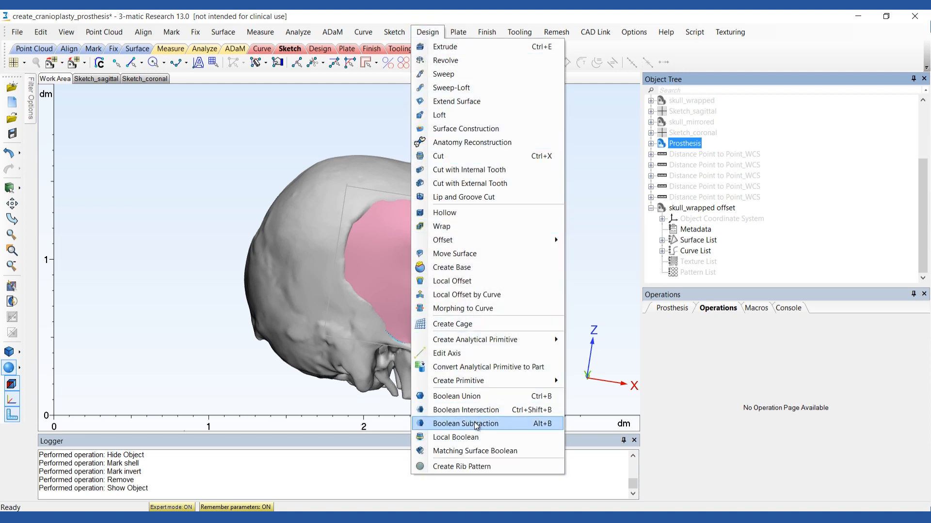
click(467, 424)
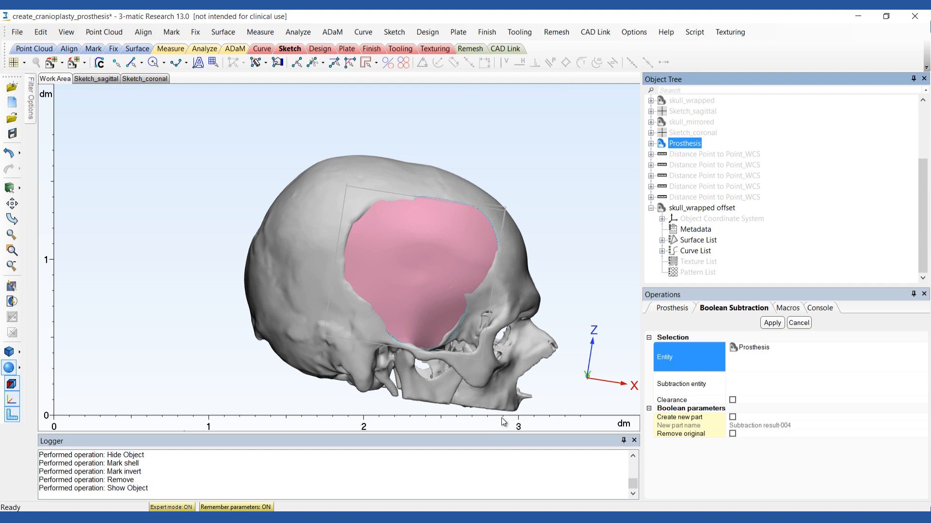
click(680, 384)
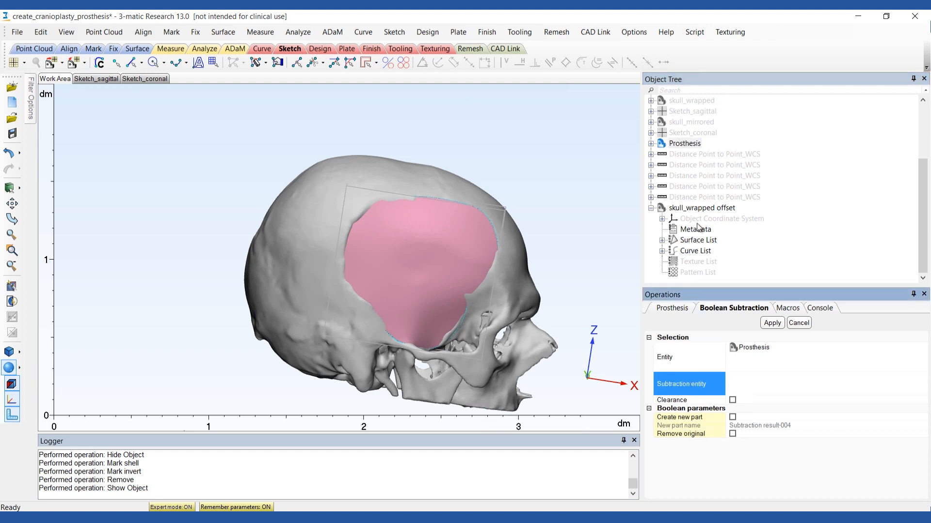
click(702, 208)
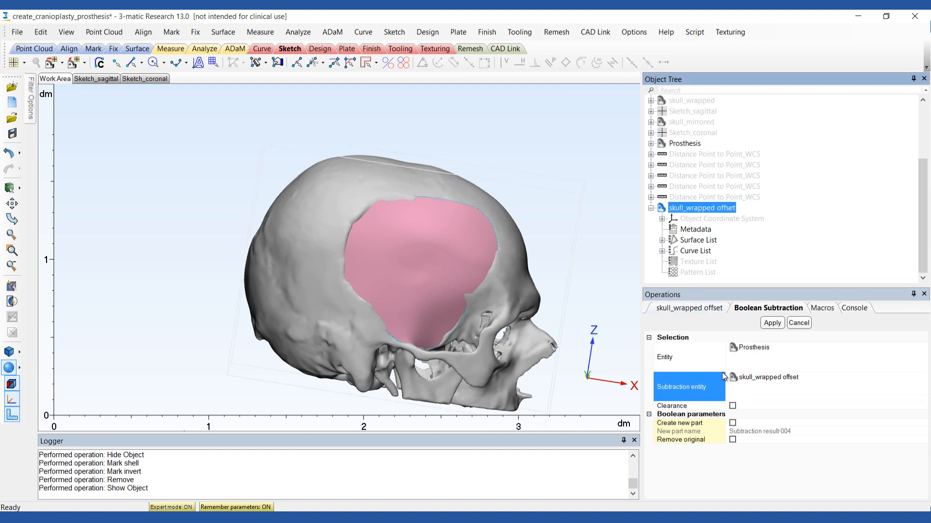
click(733, 423)
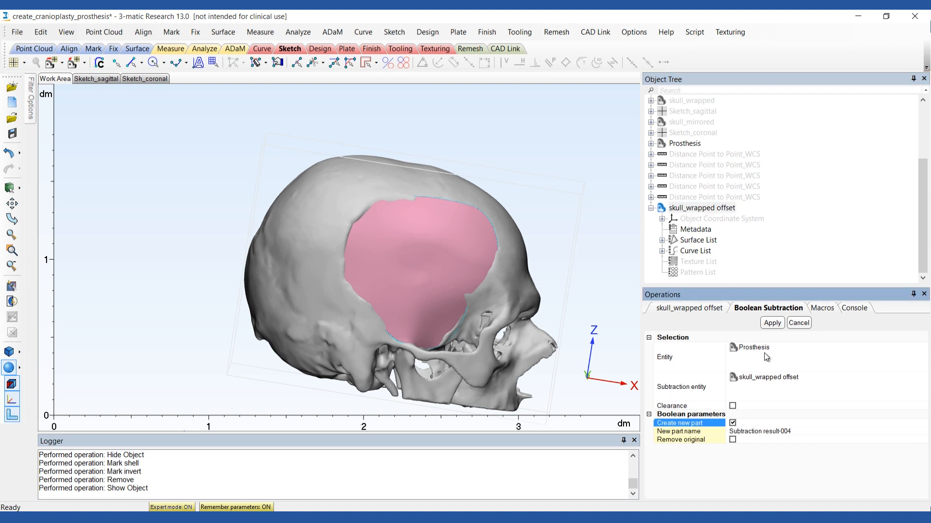
click(771, 323)
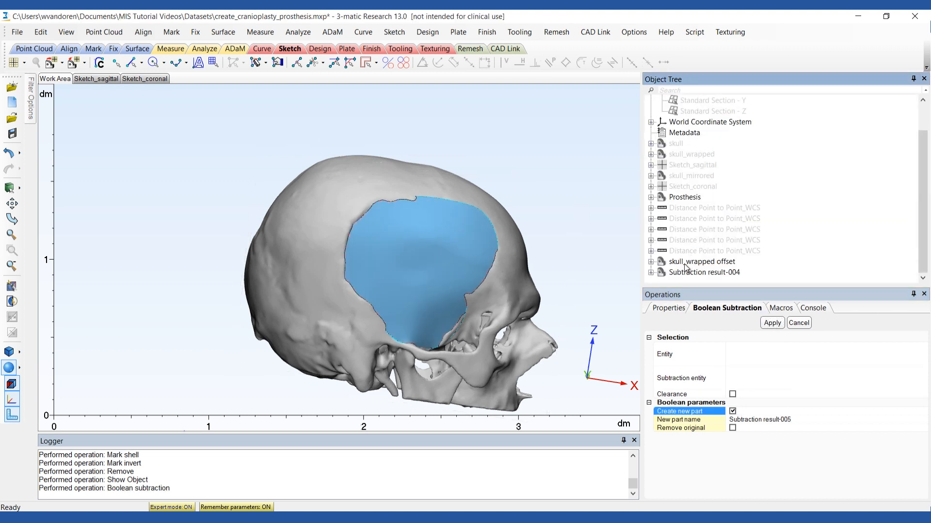
Step: Rename the subtraction result to Prosthesis and begin marking its unwanted shells
double_click(684, 271)
text(Prosthesis)
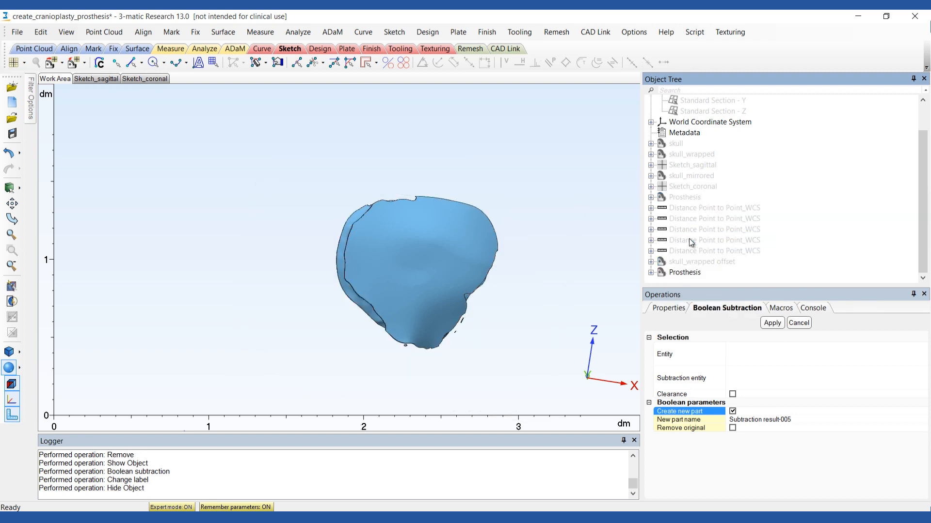
click(170, 31)
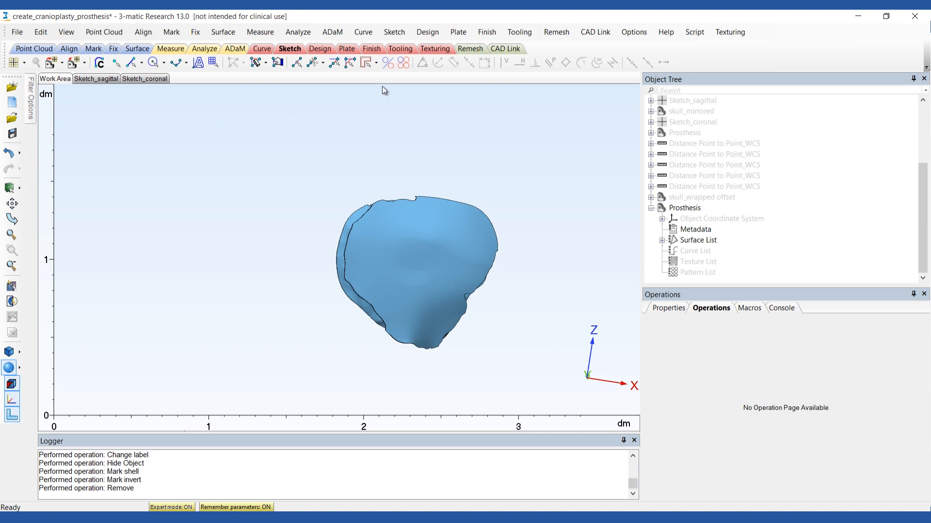
Step: Run Remove Undercut on the Prosthesis plate using the surface-normal direction
click(485, 31)
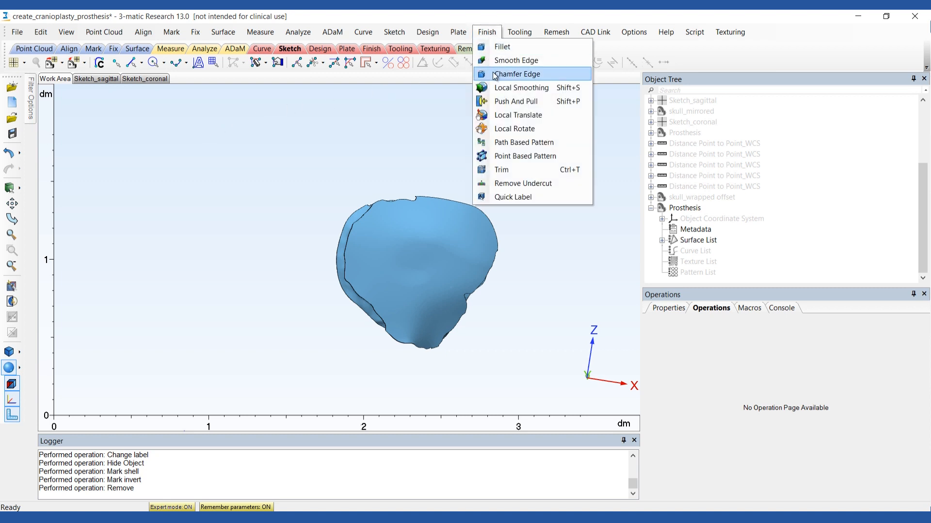
click(523, 183)
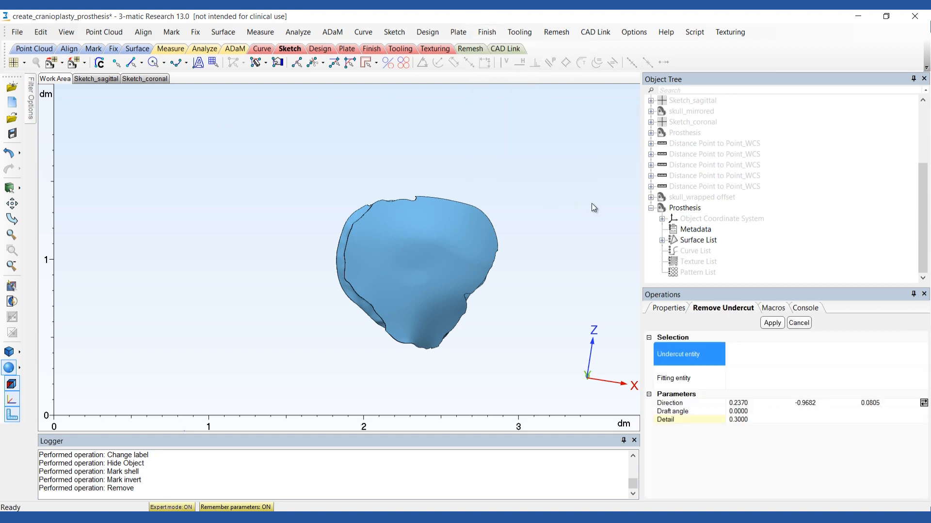
click(685, 207)
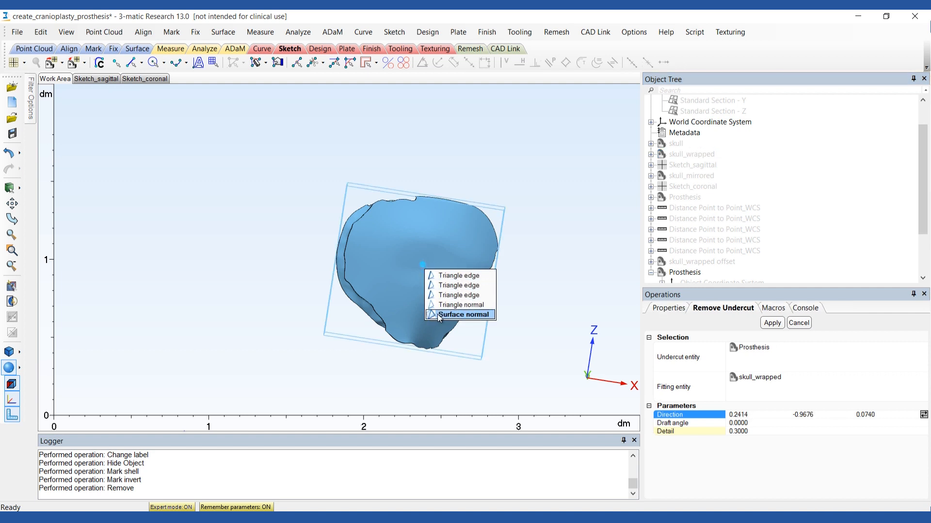
click(462, 314)
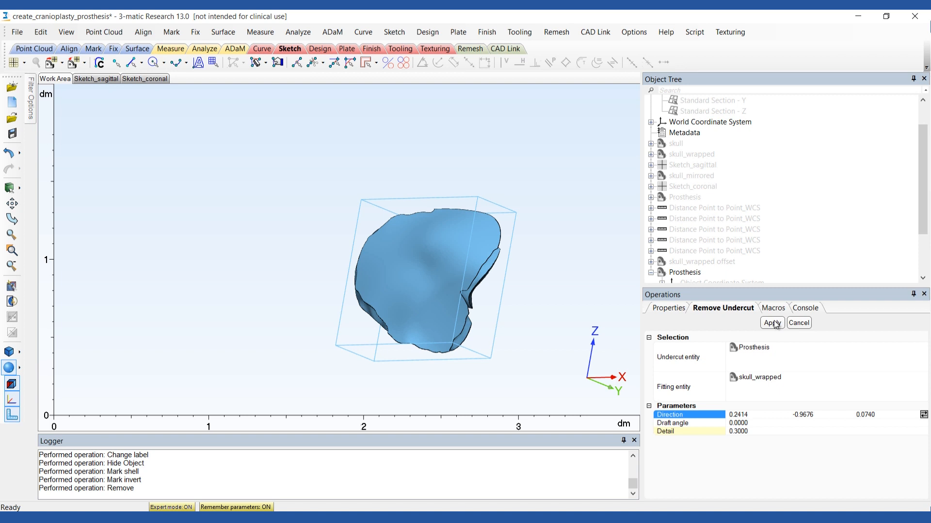
Step: Select the prosthesis surfaces from both parts and merge them into one Prosthesis part
click(771, 322)
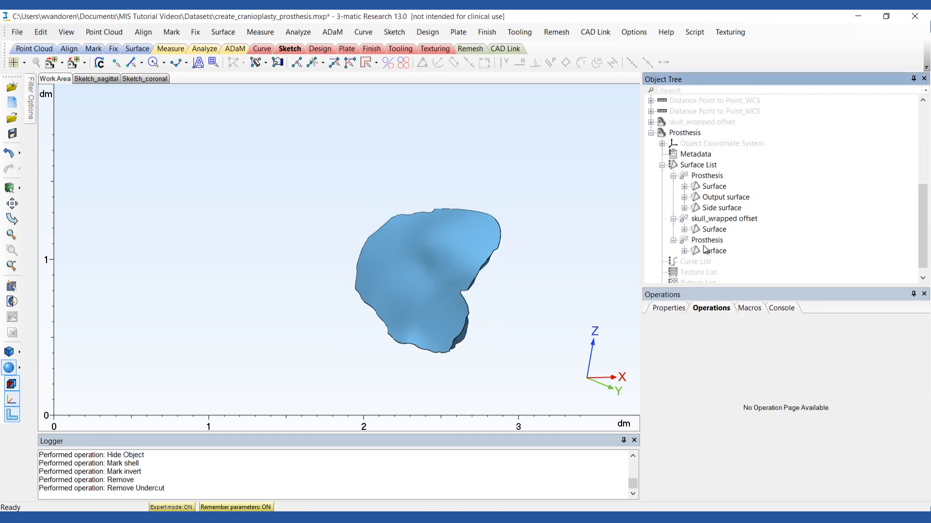
click(714, 250)
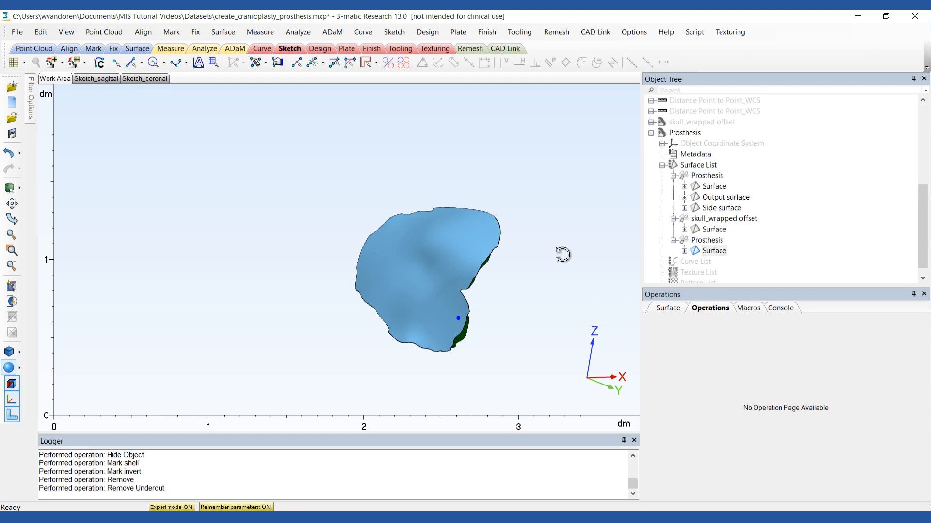
click(721, 207)
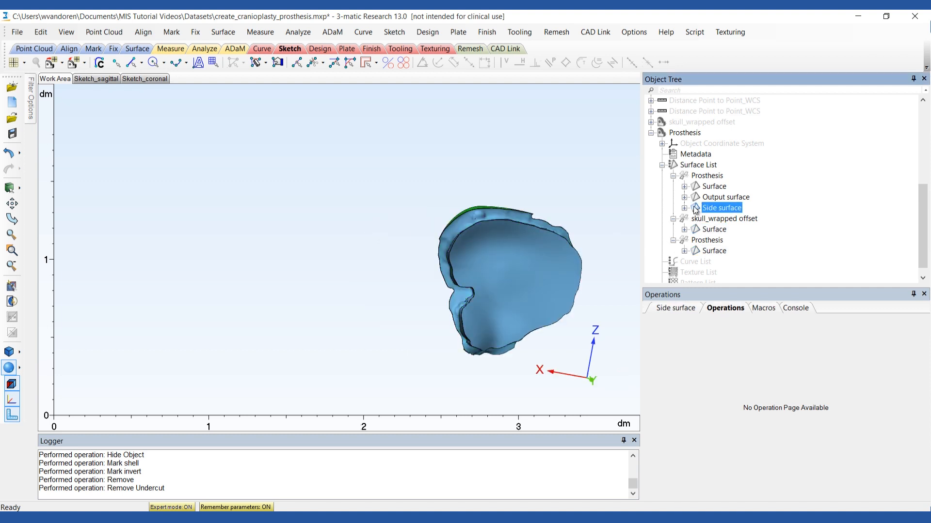
click(713, 229)
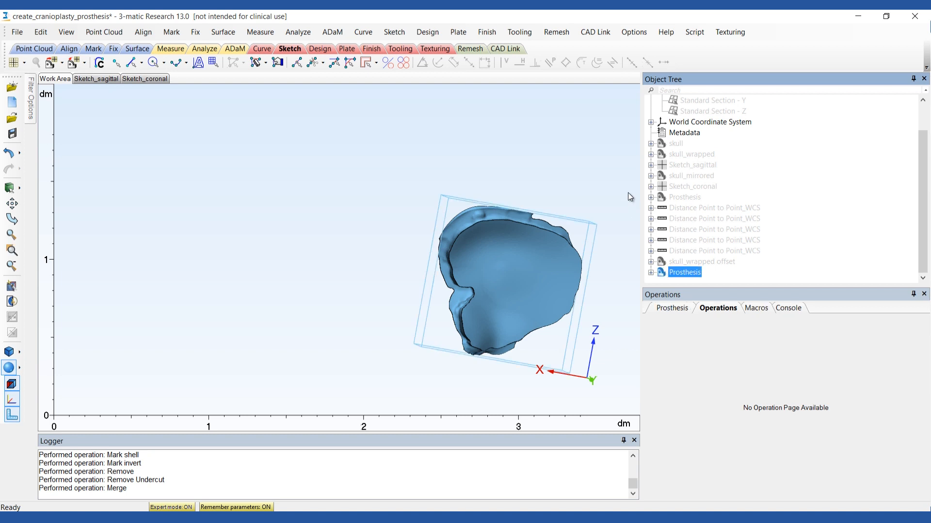
Step: Round the plate's border contour with Finish > Smooth Edge
click(486, 31)
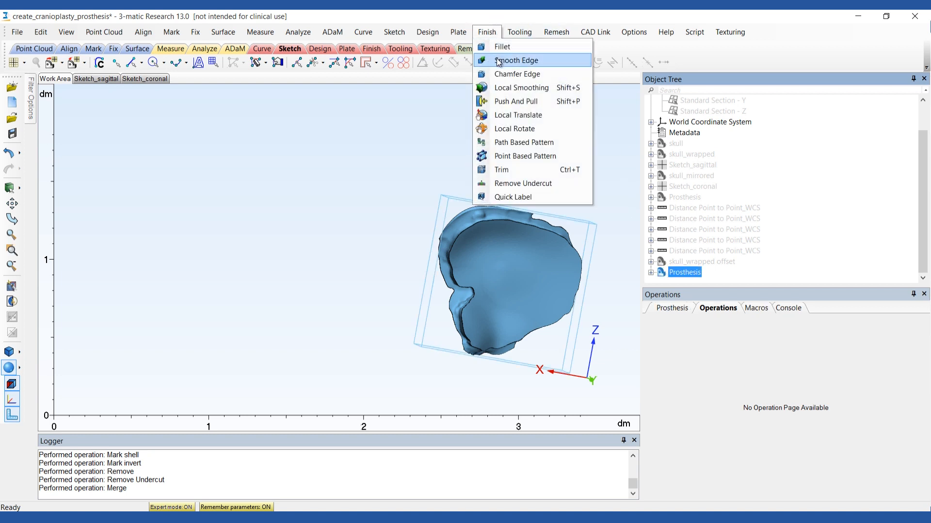
click(516, 60)
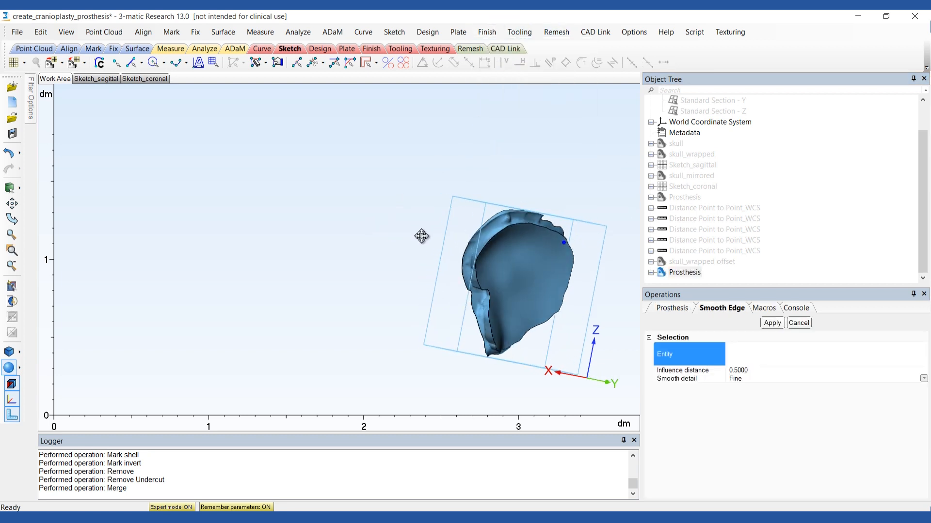
drag(422, 236, 574, 237)
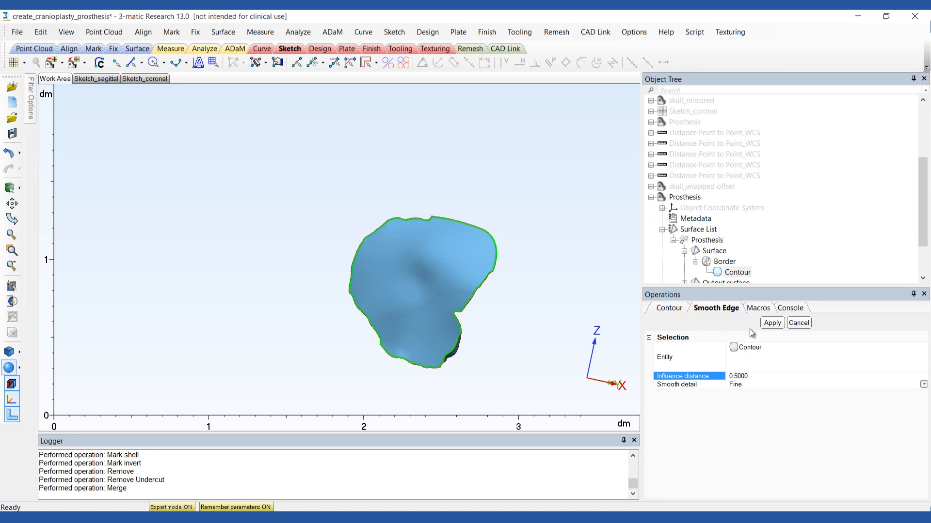
click(771, 323)
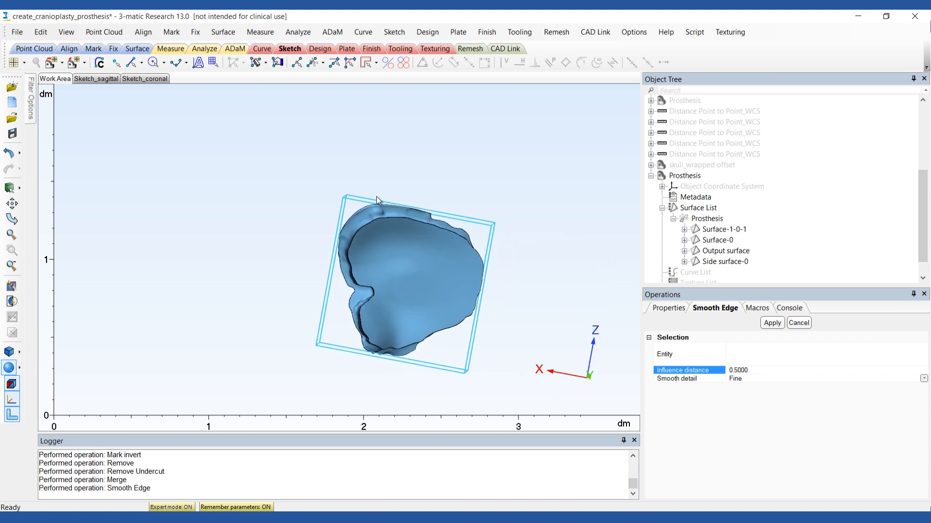
Step: Chamfer the edge of the plate's side surface contour with Chamfer Edge
click(485, 31)
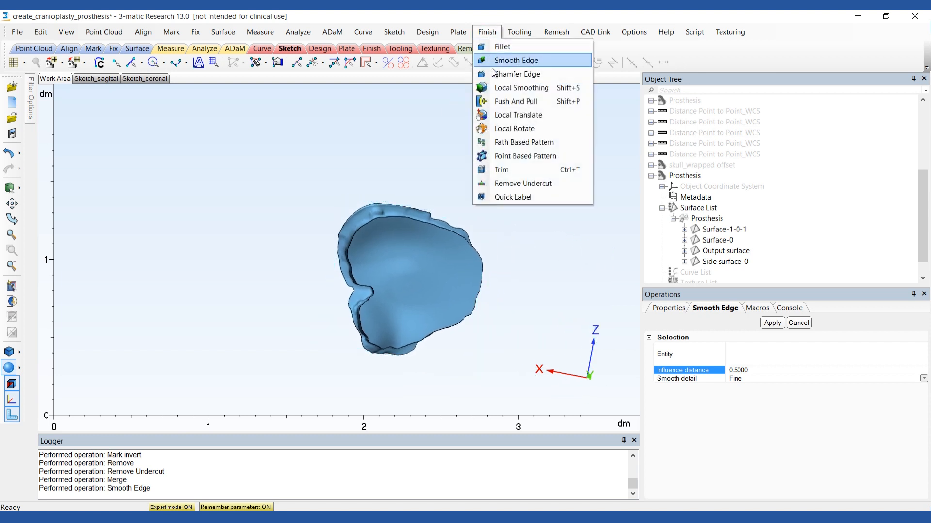
click(515, 75)
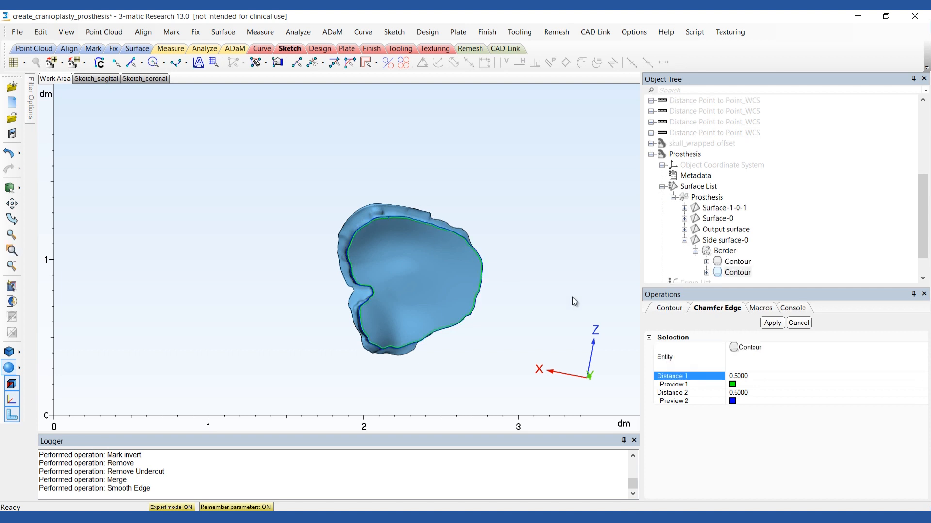
click(771, 323)
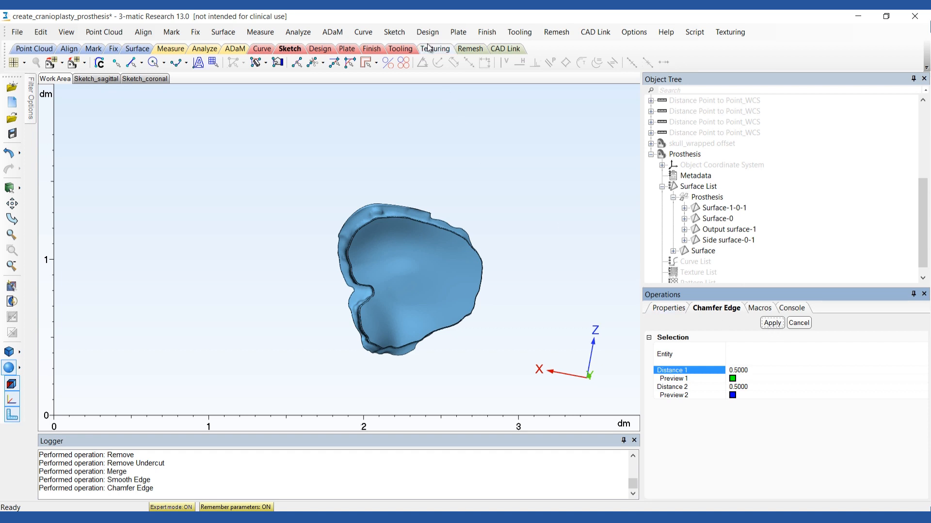
Step: Create Cylinder-002 by 2 Points, radius 1.5, Point 2 at 0,-20,0, beside the plate
click(427, 31)
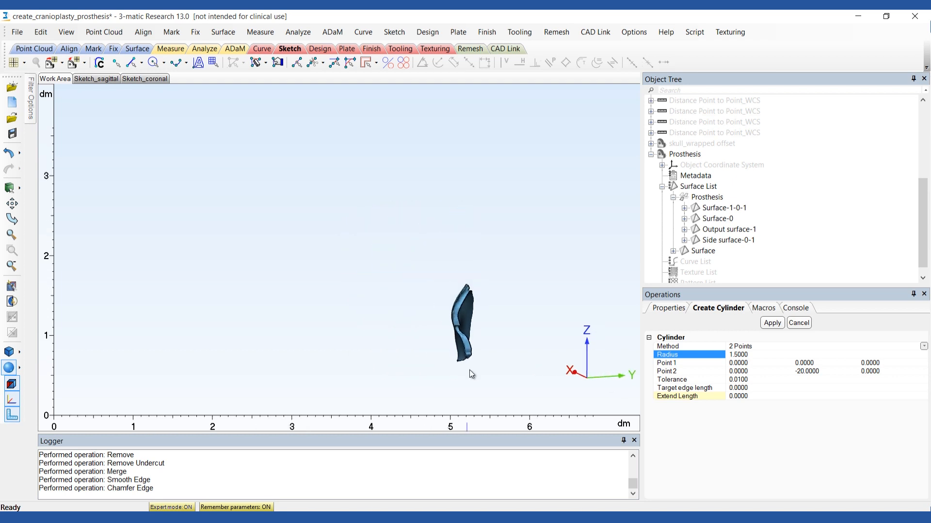
click(771, 323)
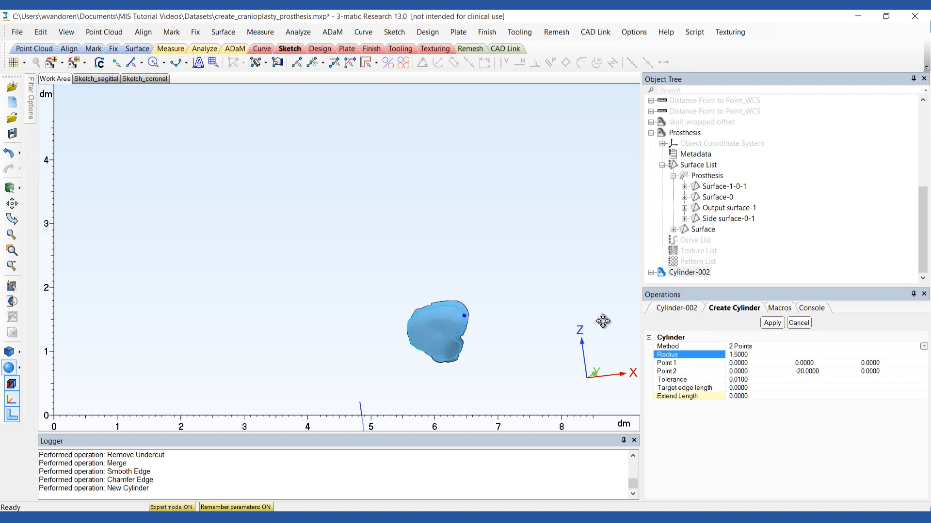
click(451, 332)
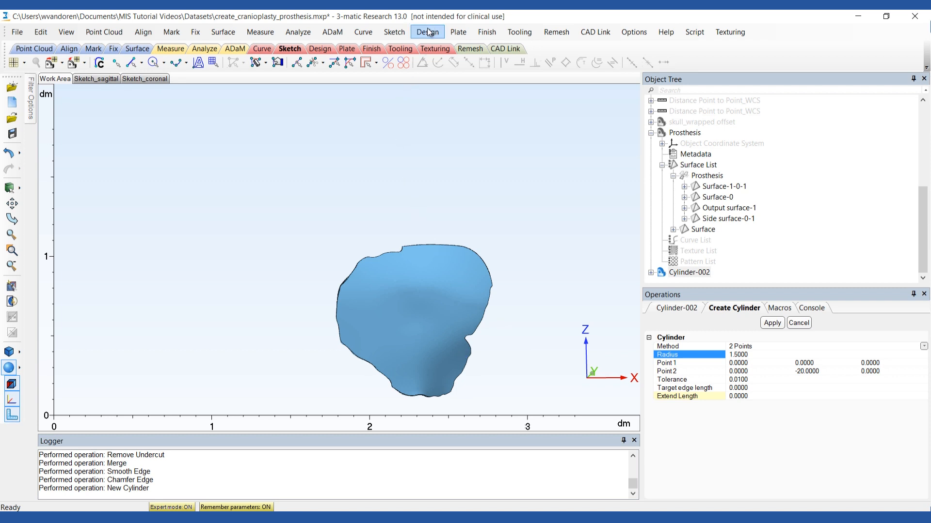
Step: Place ten points Point-040 to Point-049 across the plate and group them
click(427, 31)
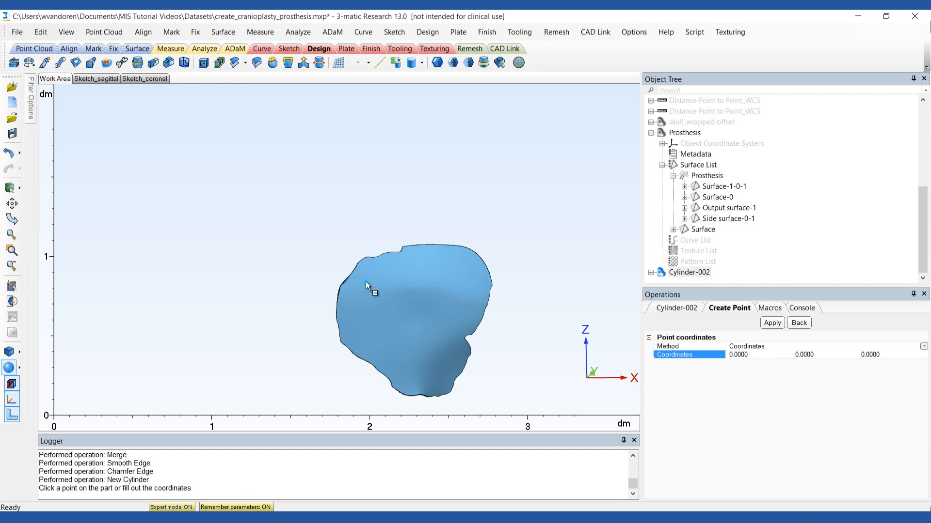
click(444, 271)
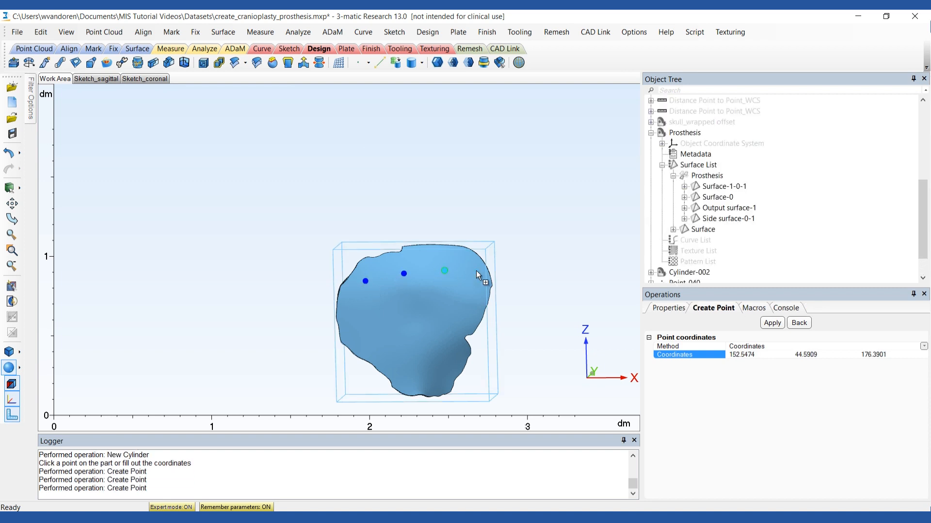
click(448, 314)
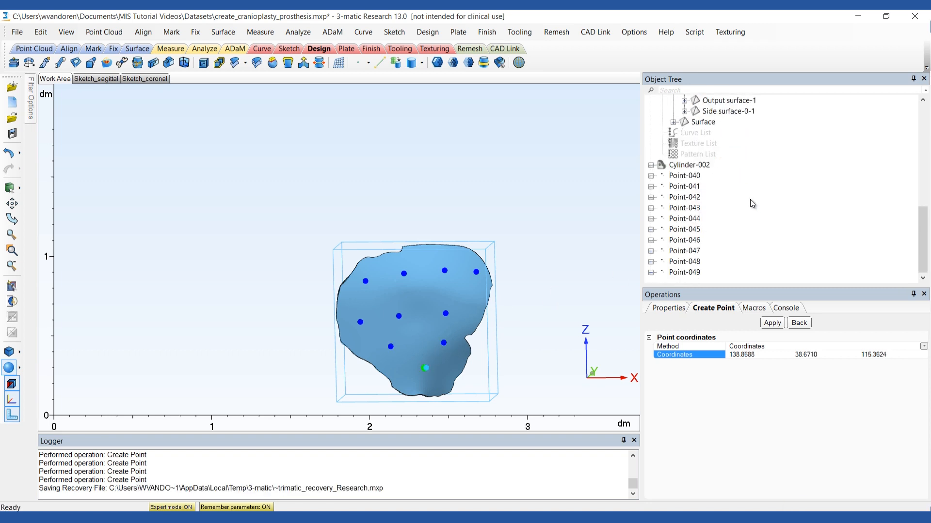
click(684, 271)
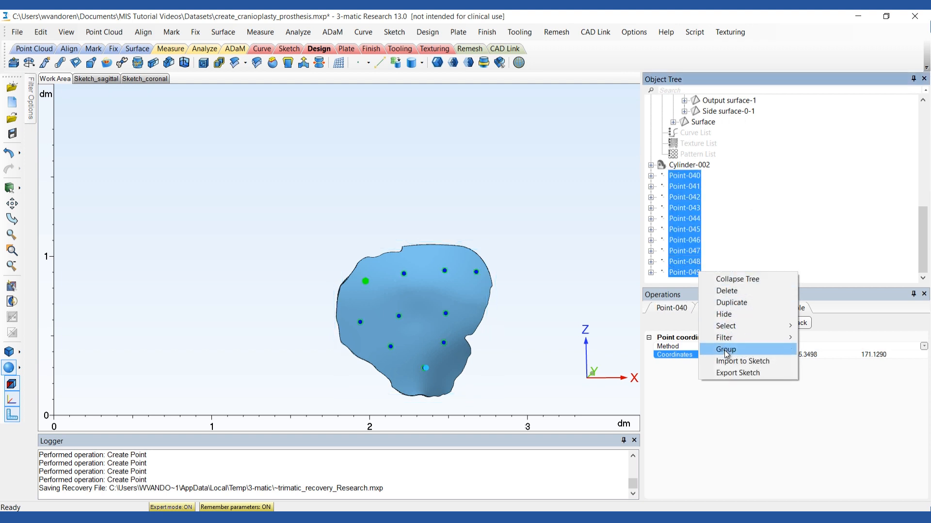
click(726, 349)
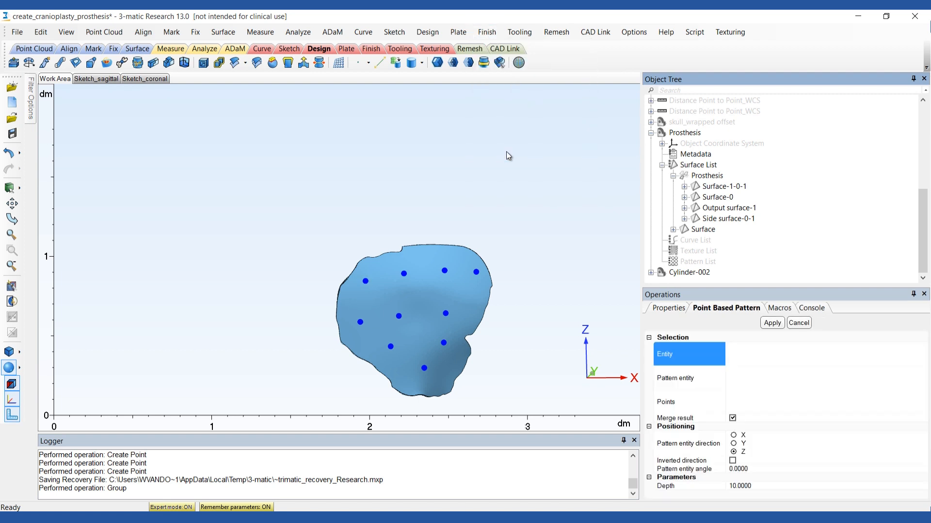
mouse_move(515, 175)
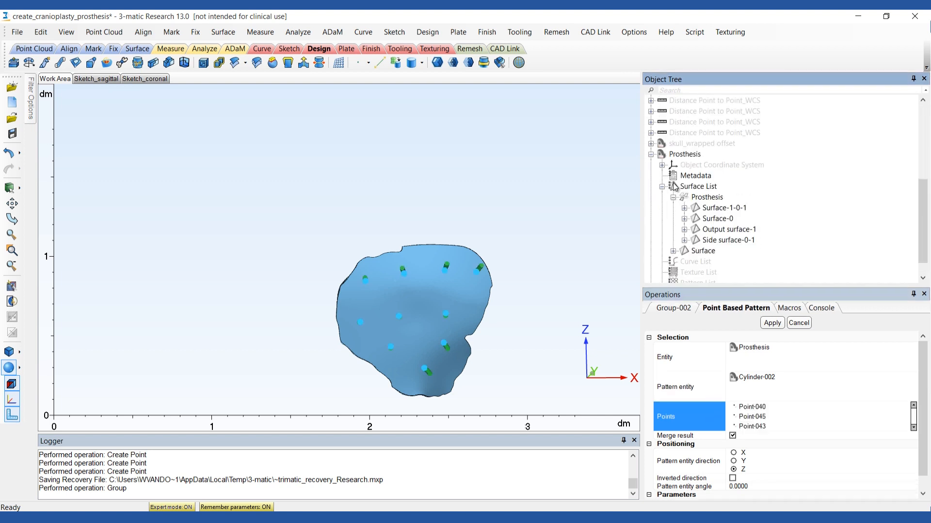
Step: Pattern Cylinder-002 at the point group as Part-007 and hide the original
click(771, 322)
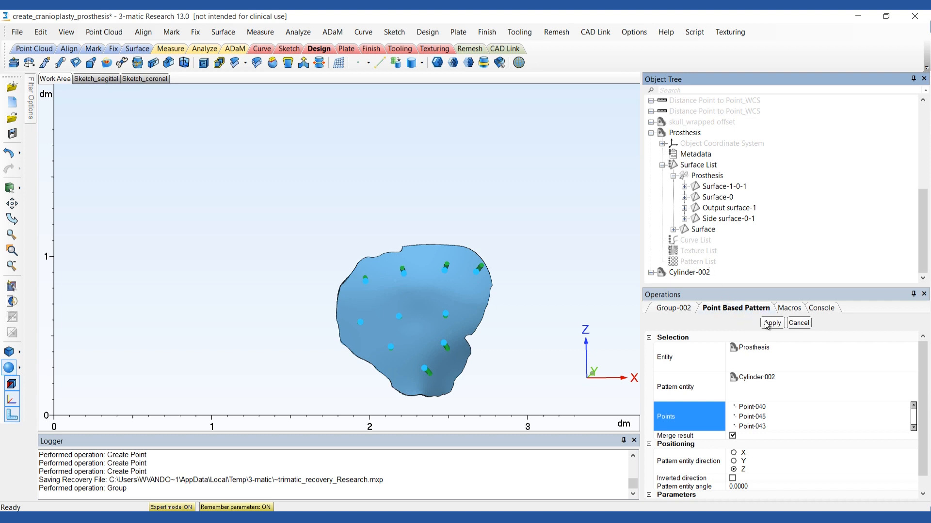
click(772, 322)
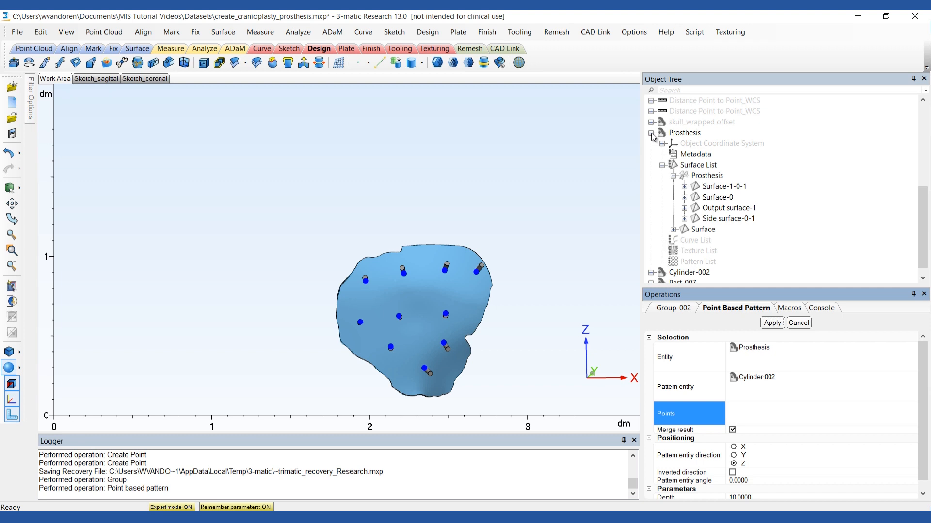
right_click(685, 112)
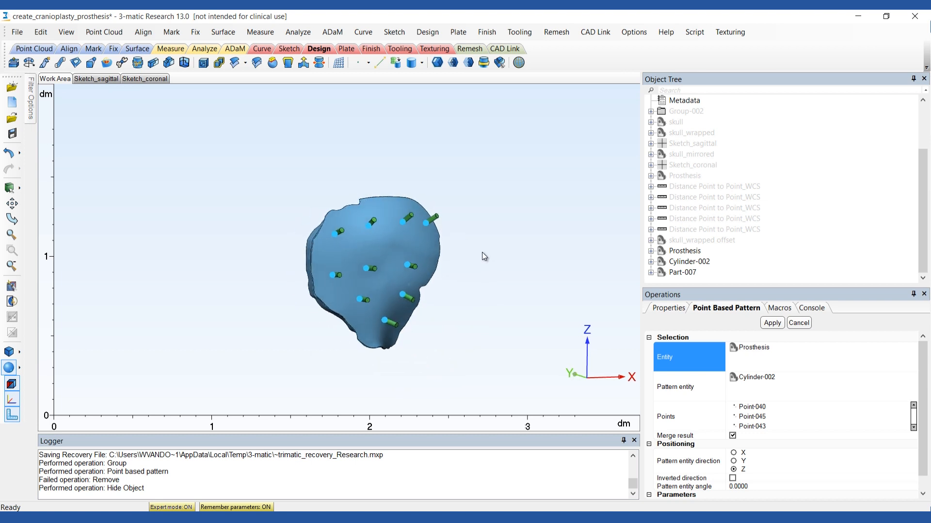
click(771, 322)
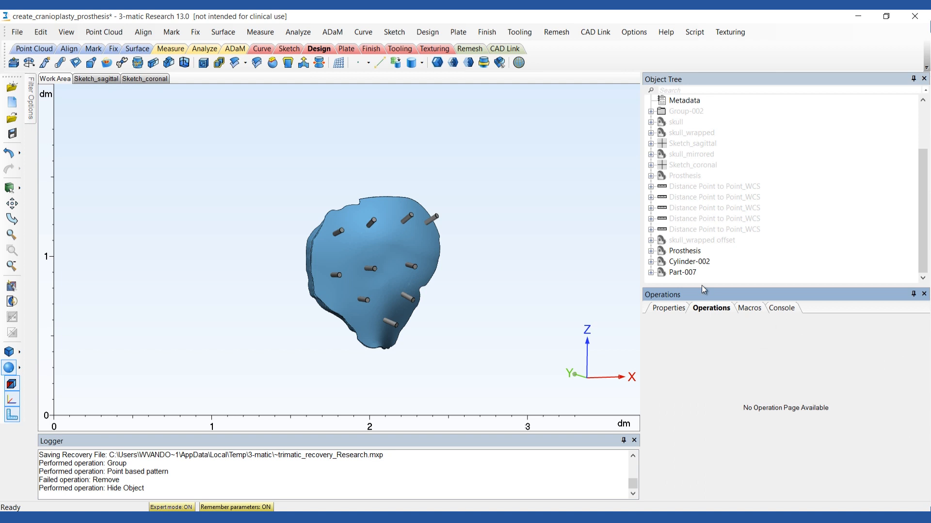
Step: Start a Boolean Subtraction of the cylinders from the prosthesis plate
click(426, 31)
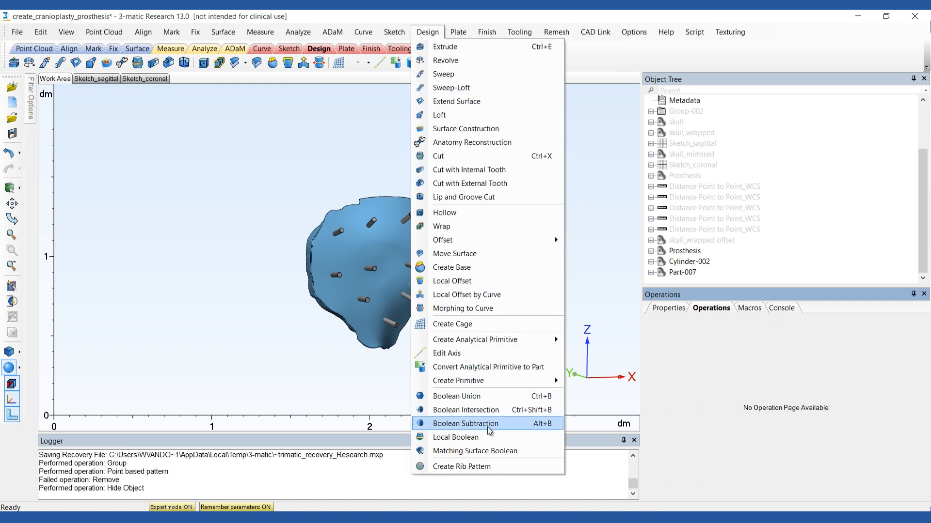
click(466, 424)
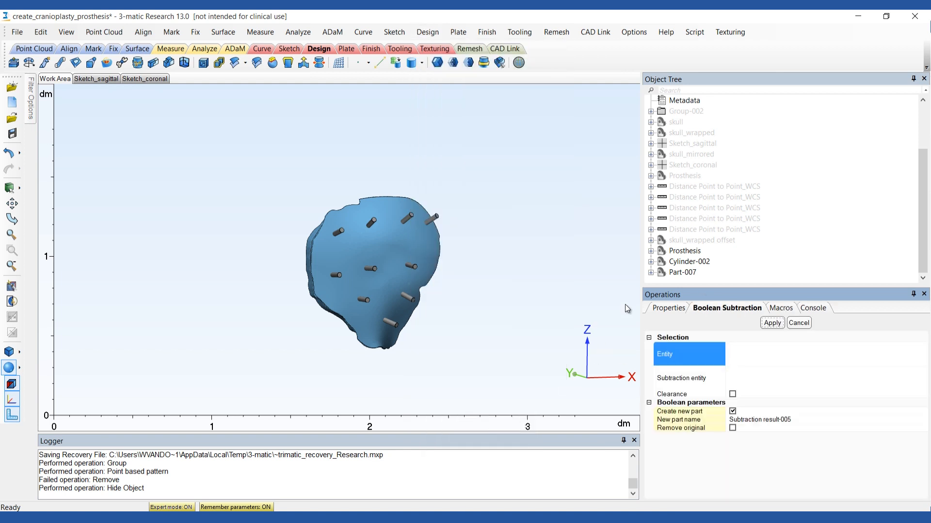